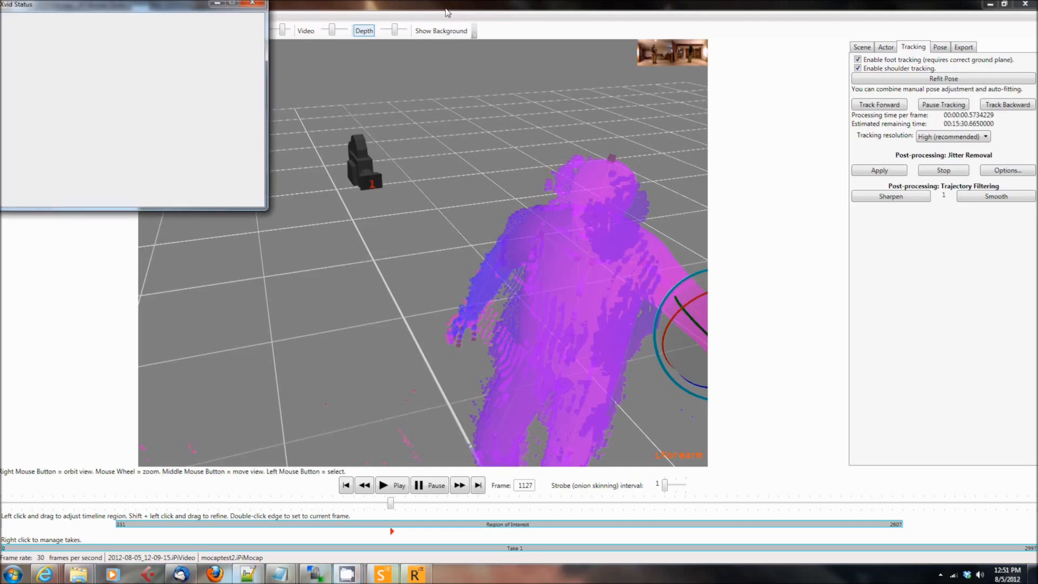
Step: Start a new project using the 180opposed.xml scene configuration
{"action": "left_click", "coordinate": [252, 5]}
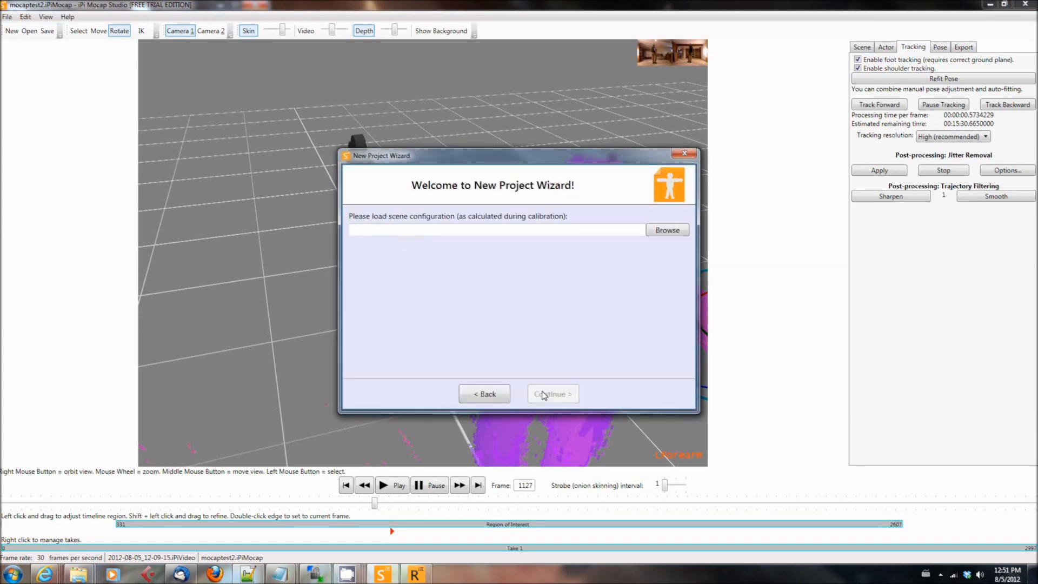
{"action": "left_click", "coordinate": [667, 229]}
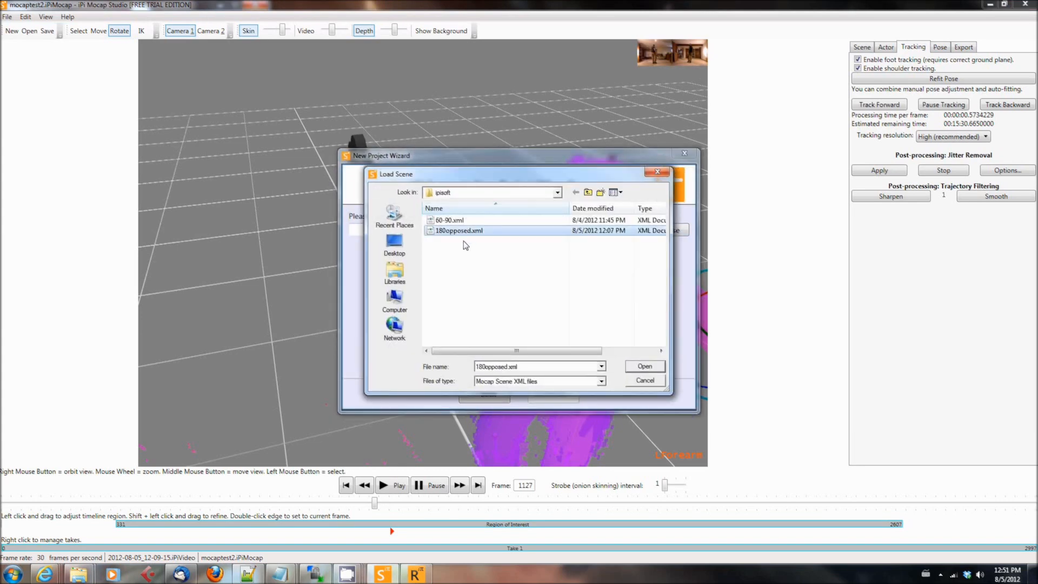
{"action": "left_click", "coordinate": [643, 367]}
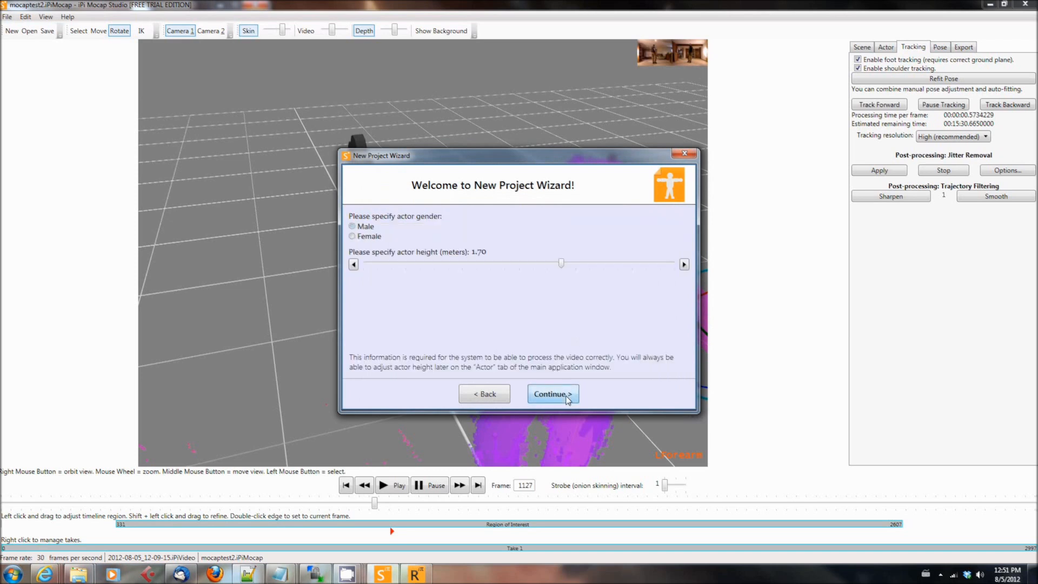
Step: Set the actor to male and raise his height to about 1.84 m
{"action": "left_click", "coordinate": [683, 264]}
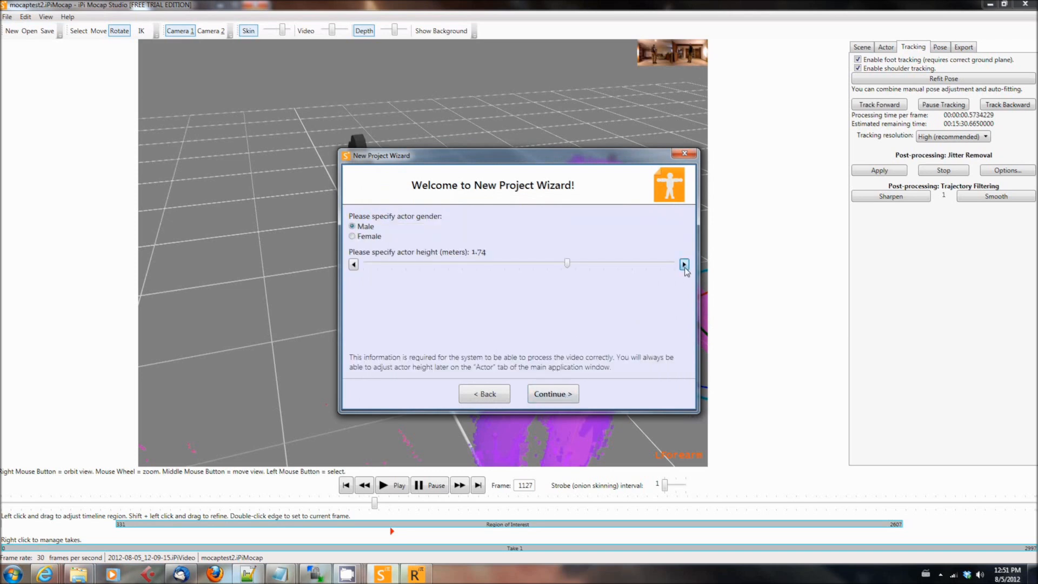
{"action": "left_click", "coordinate": [683, 264]}
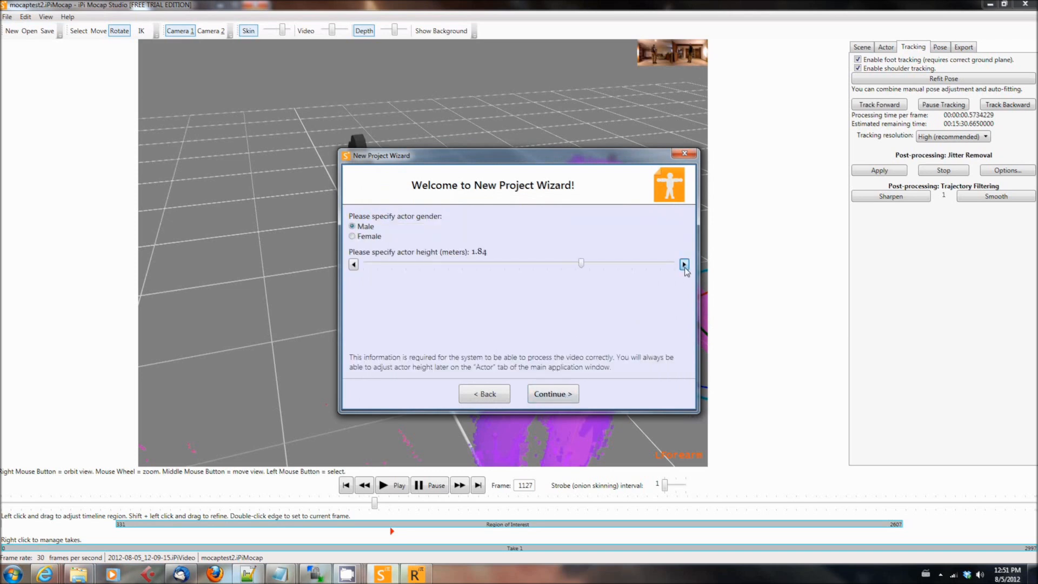
{"action": "left_click", "coordinate": [552, 393]}
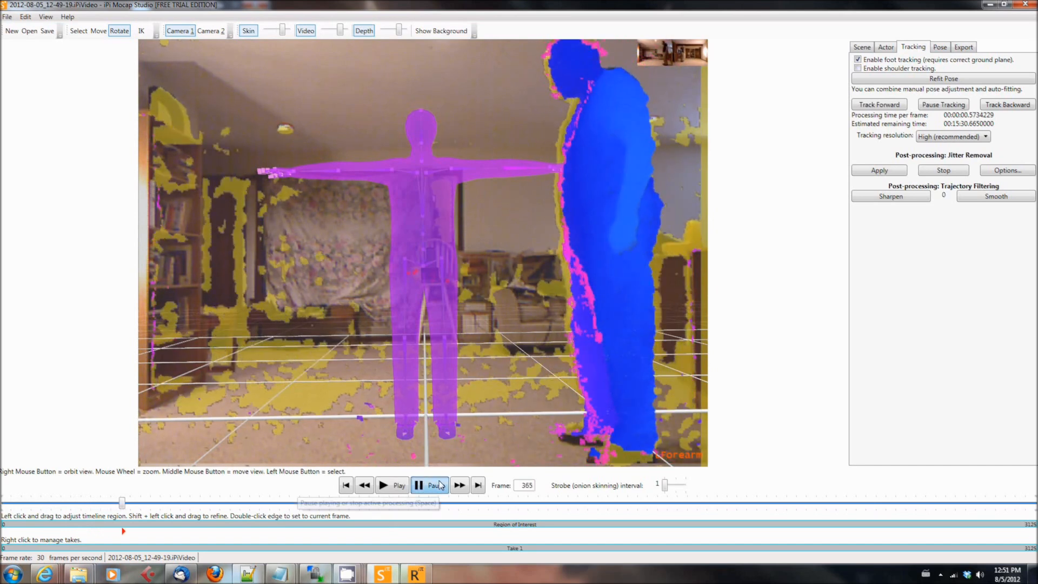
Step: Play and pause the loaded take until it reaches the T-pose at frame 602
{"action": "left_click", "coordinate": [430, 485]}
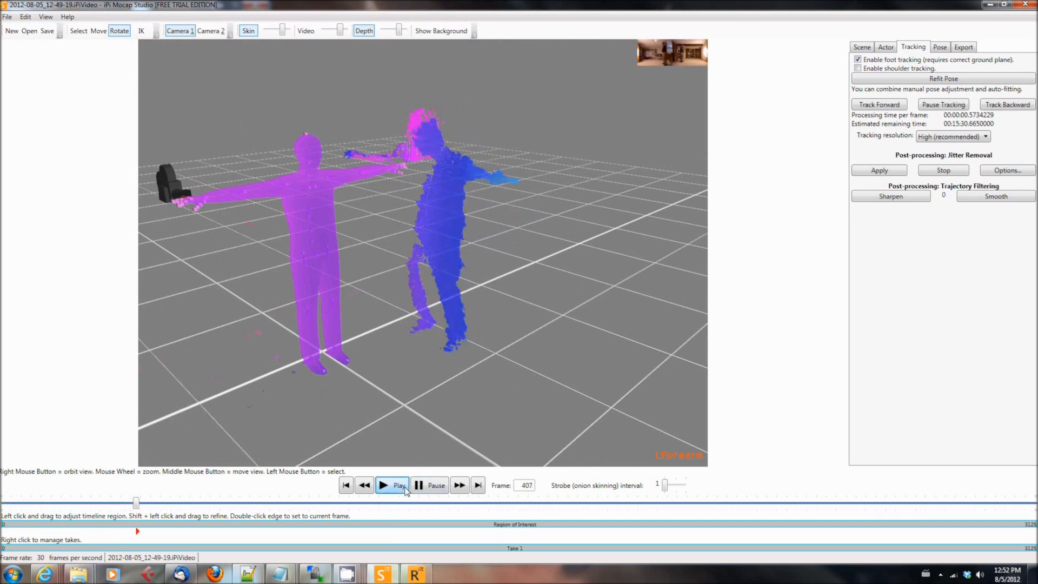
{"action": "left_click", "coordinate": [393, 485]}
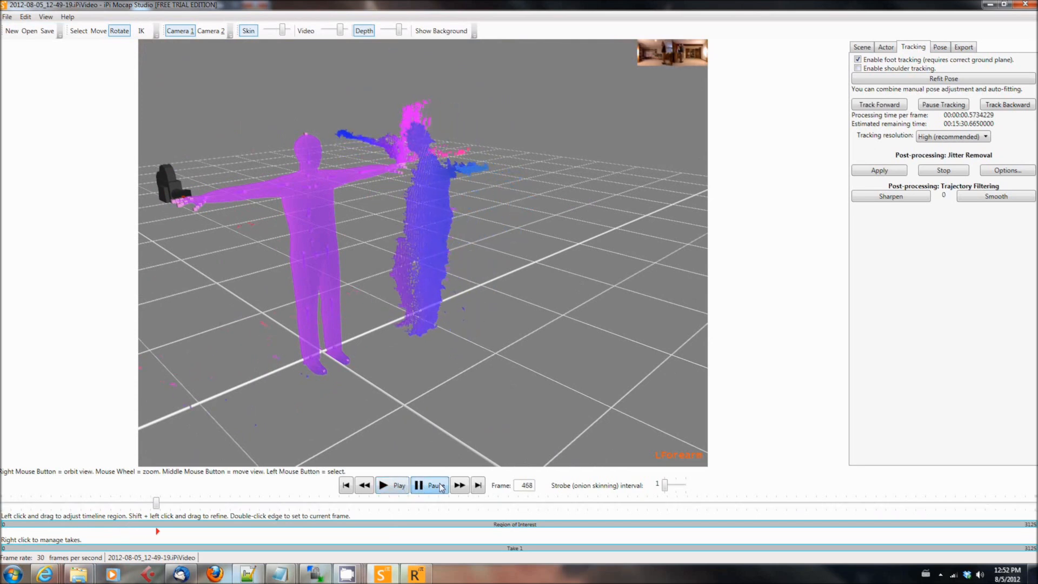
{"action": "left_click", "coordinate": [428, 485]}
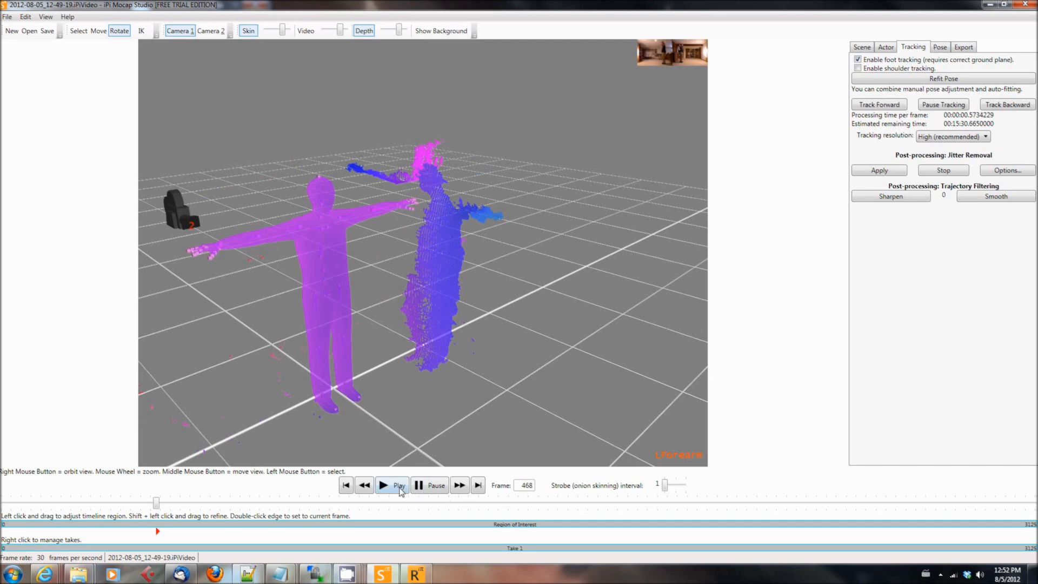
{"action": "left_click", "coordinate": [399, 485]}
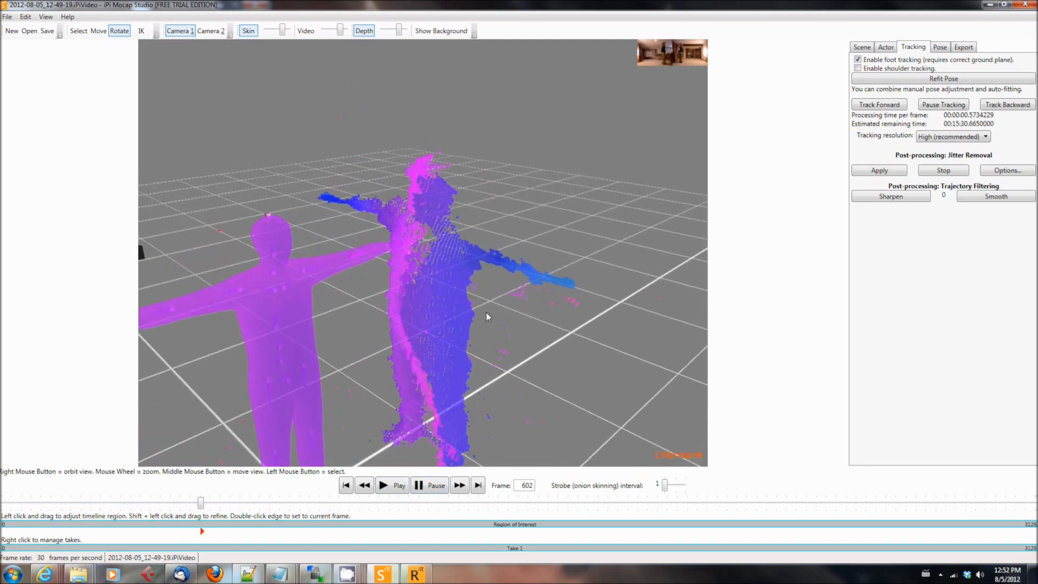
{"action": "left_click", "coordinate": [440, 31]}
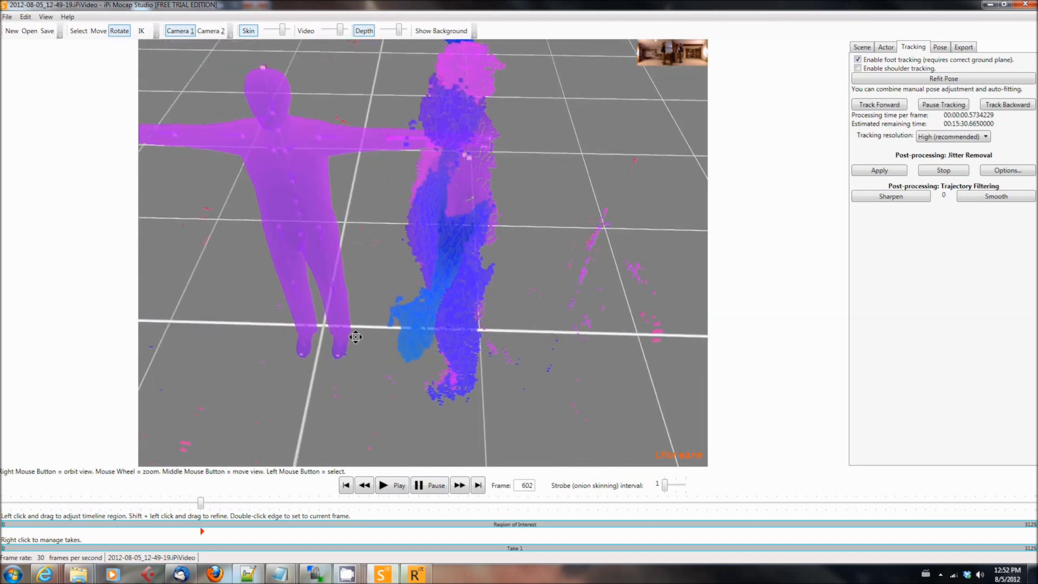
Step: Use the Move tool to drag the actor model onto the performer's T-pose point cloud
{"action": "left_click", "coordinate": [98, 30]}
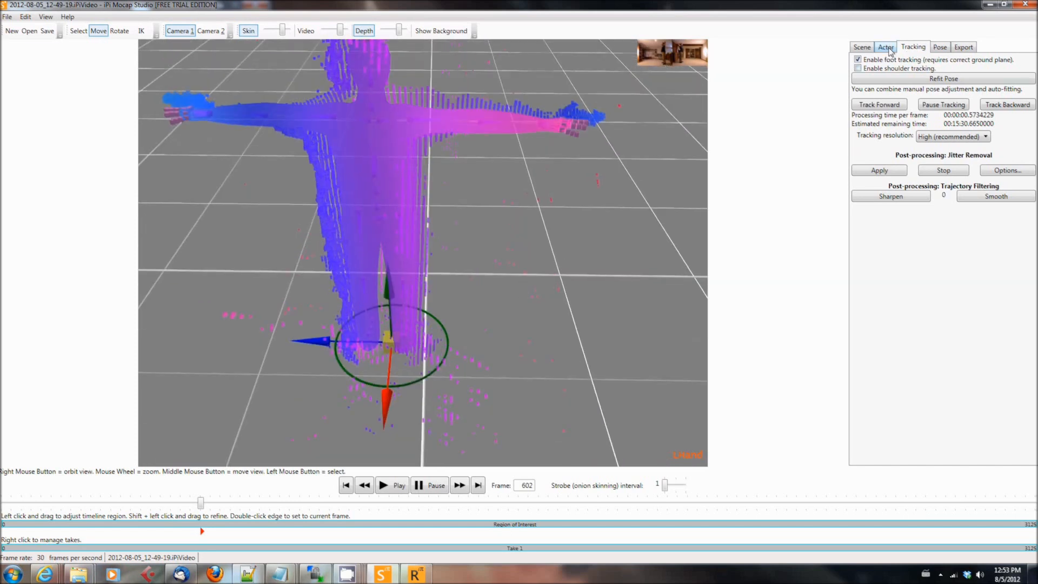
Step: Raise the actor height to 1.9 m and enable shoulder tracking
{"action": "left_click", "coordinate": [885, 46]}
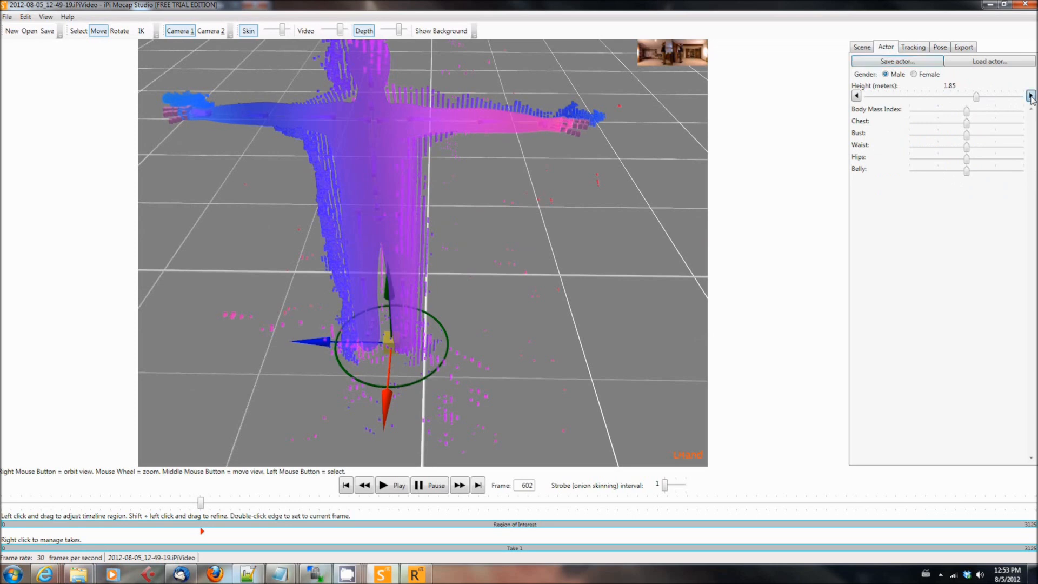
{"action": "left_click", "coordinate": [1031, 95]}
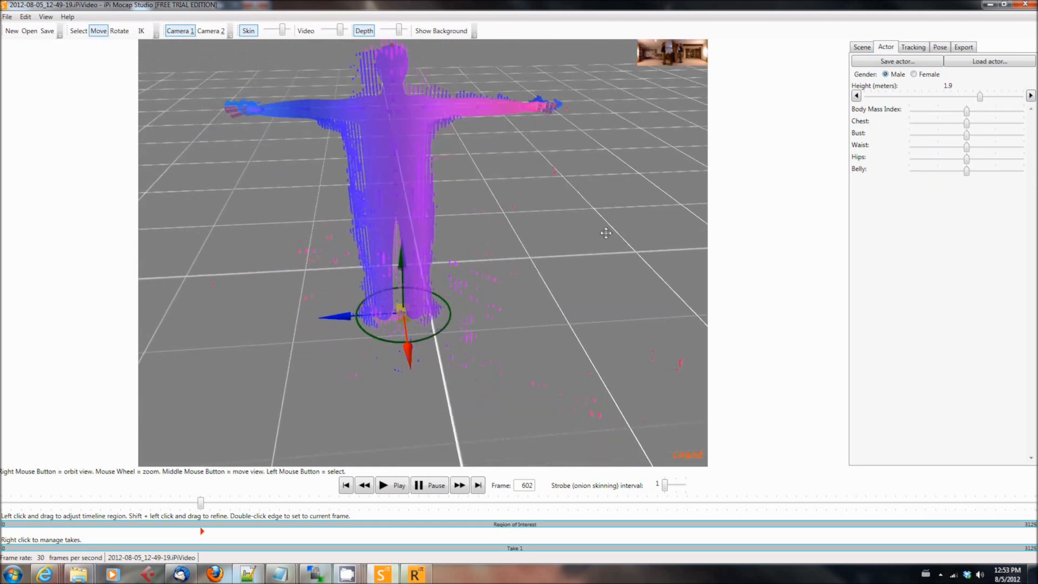
{"action": "mouse_move", "coordinate": [342, 322]}
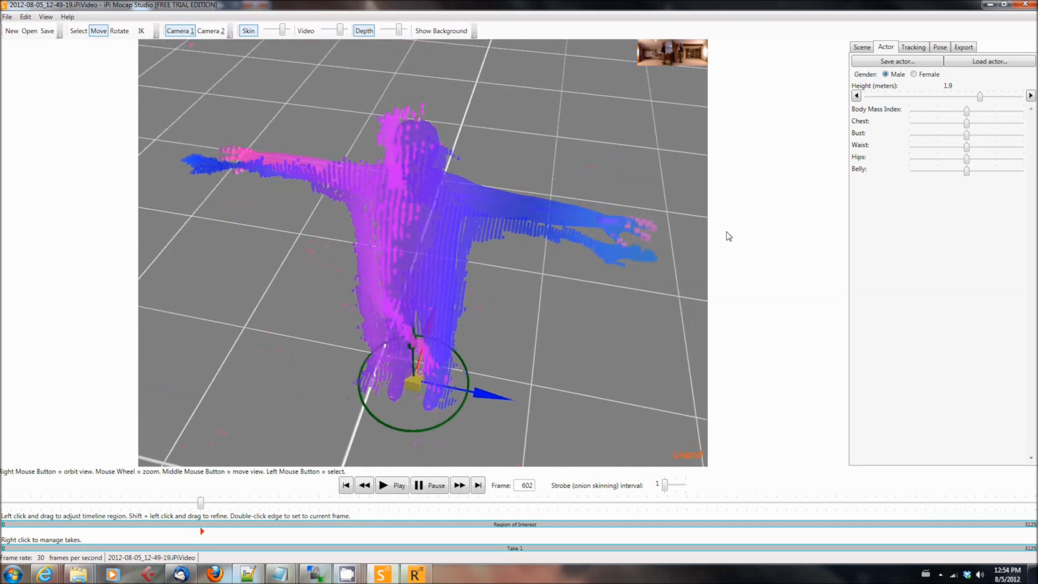
{"action": "left_click", "coordinate": [913, 46]}
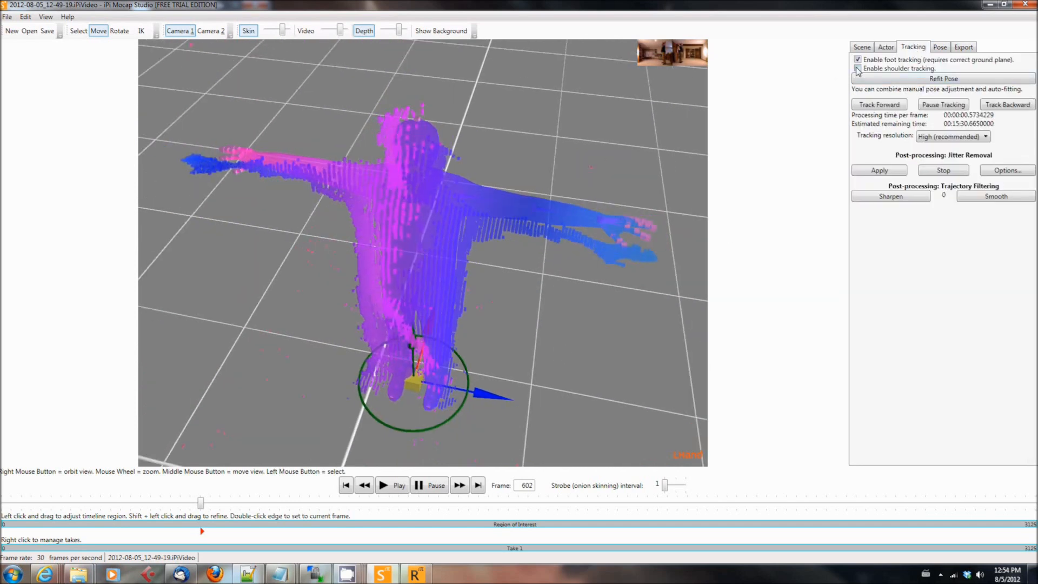
{"action": "left_click", "coordinate": [857, 68]}
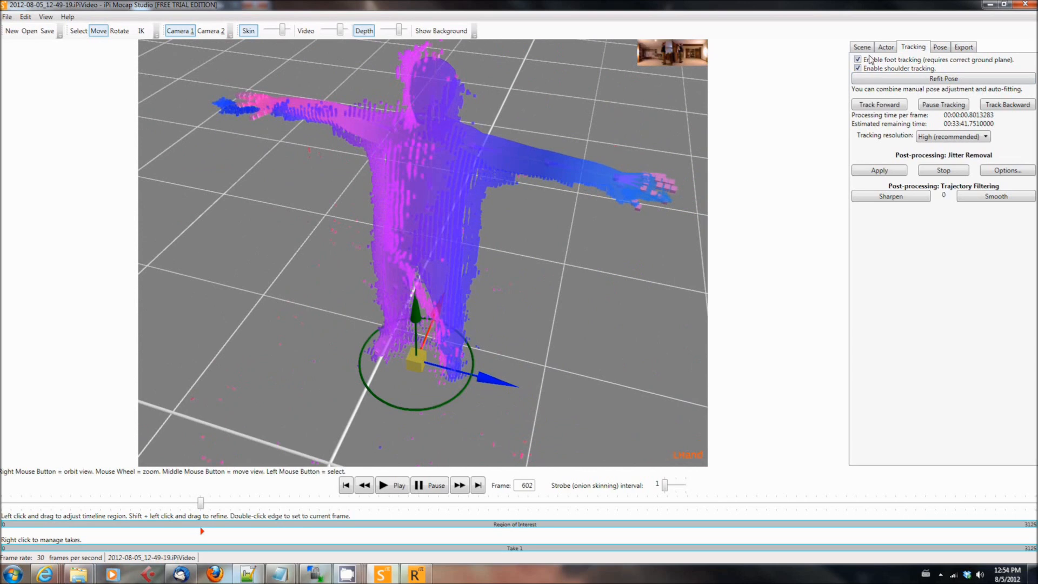
{"action": "left_click", "coordinate": [885, 46]}
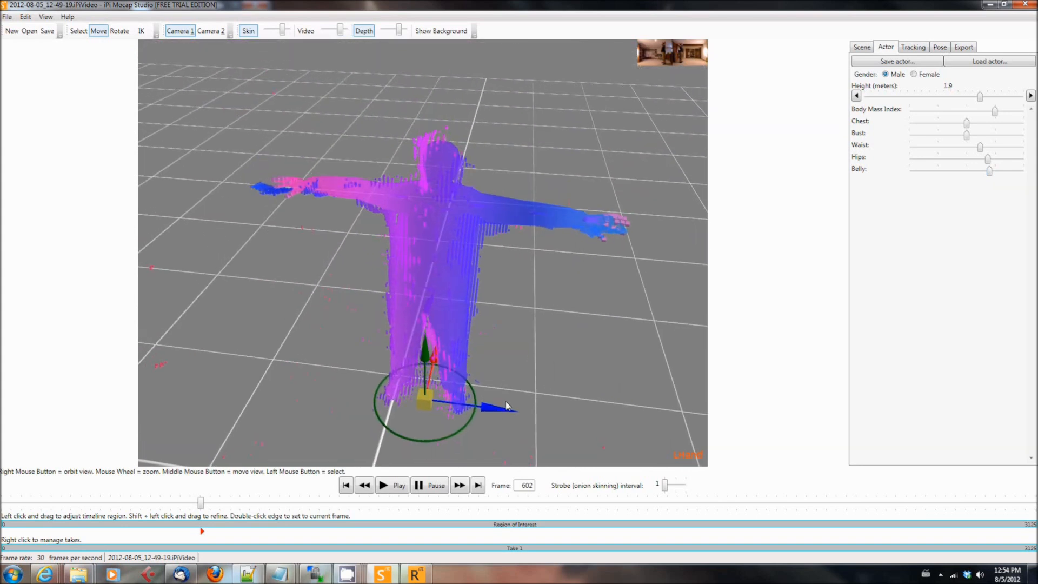
{"action": "mouse_move", "coordinate": [400, 31]}
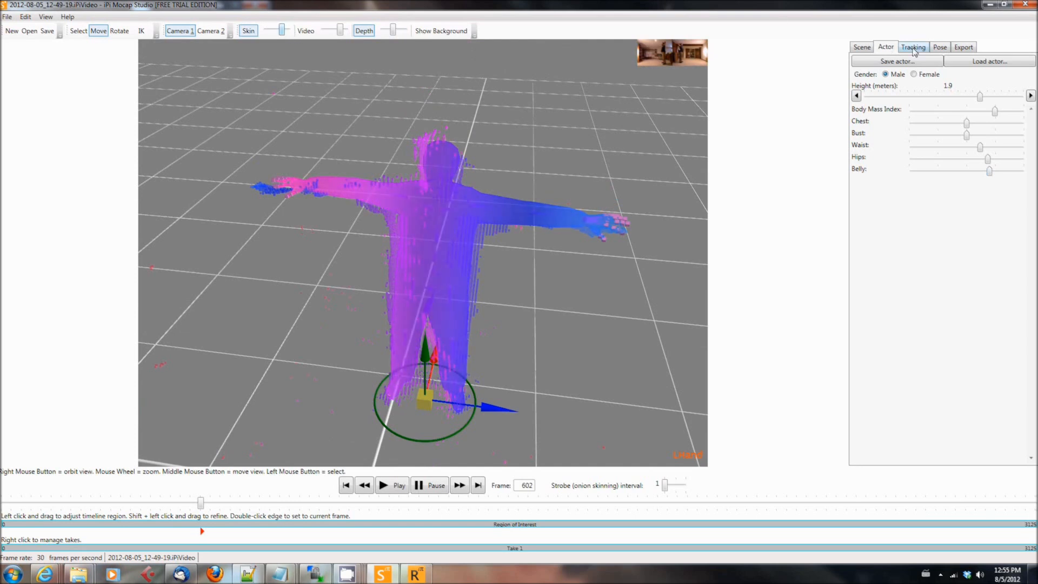
Step: Return to the tracking options after enlarging body mass, waist, hips and belly
{"action": "left_click", "coordinate": [913, 46]}
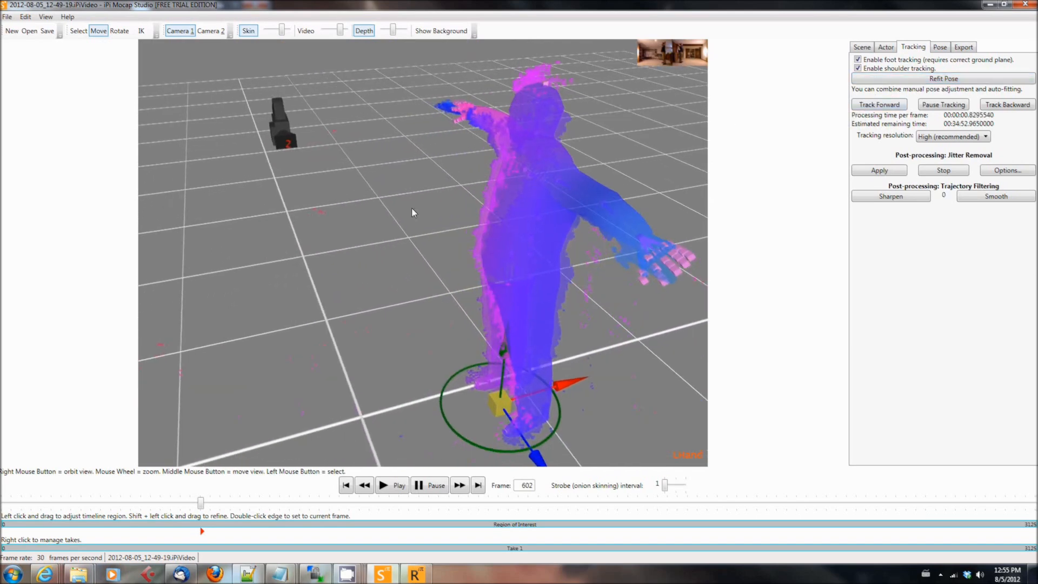
{"action": "mouse_move", "coordinate": [282, 30]}
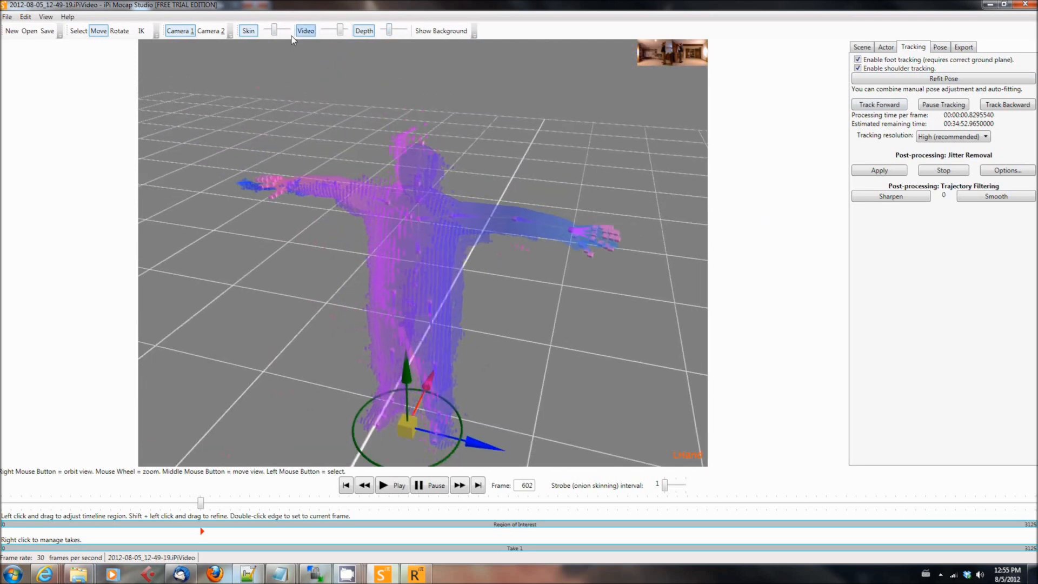
{"action": "mouse_move", "coordinate": [211, 30]}
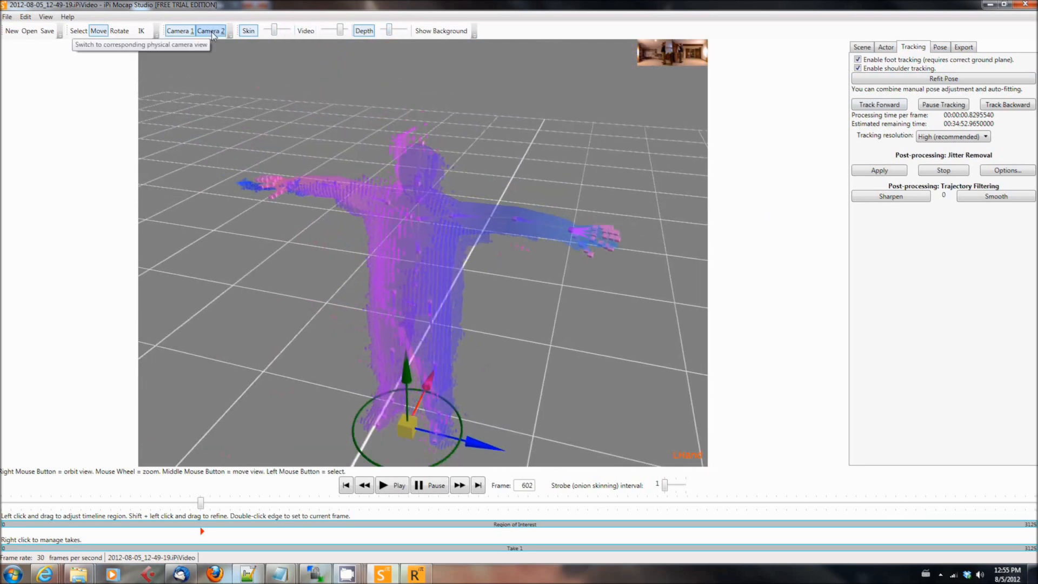
{"action": "mouse_move", "coordinate": [571, 431]}
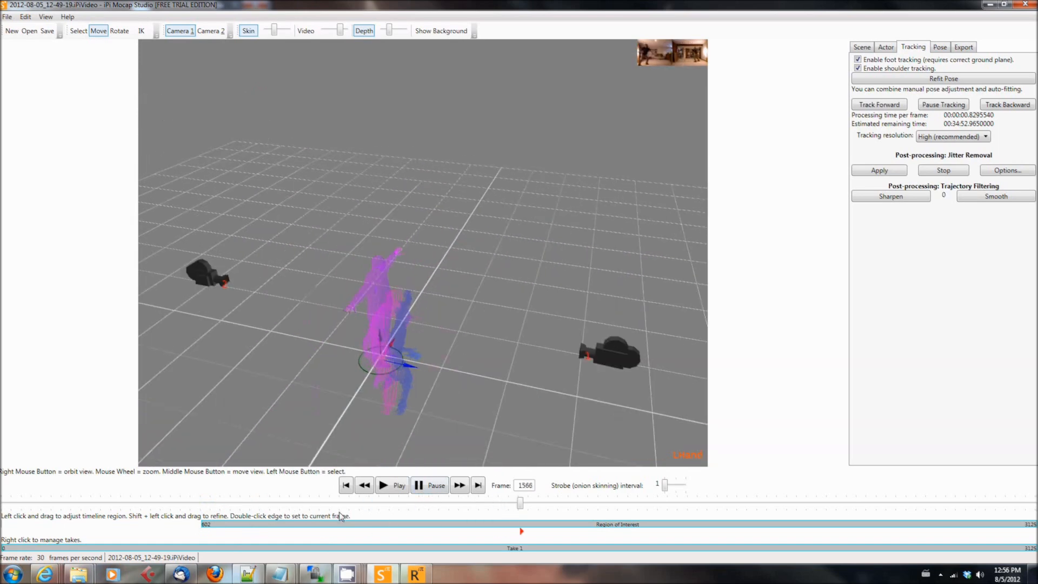
Step: Play the take with the background shown then hidden, ending the region of interest at frame 2580
{"action": "left_click", "coordinate": [391, 485]}
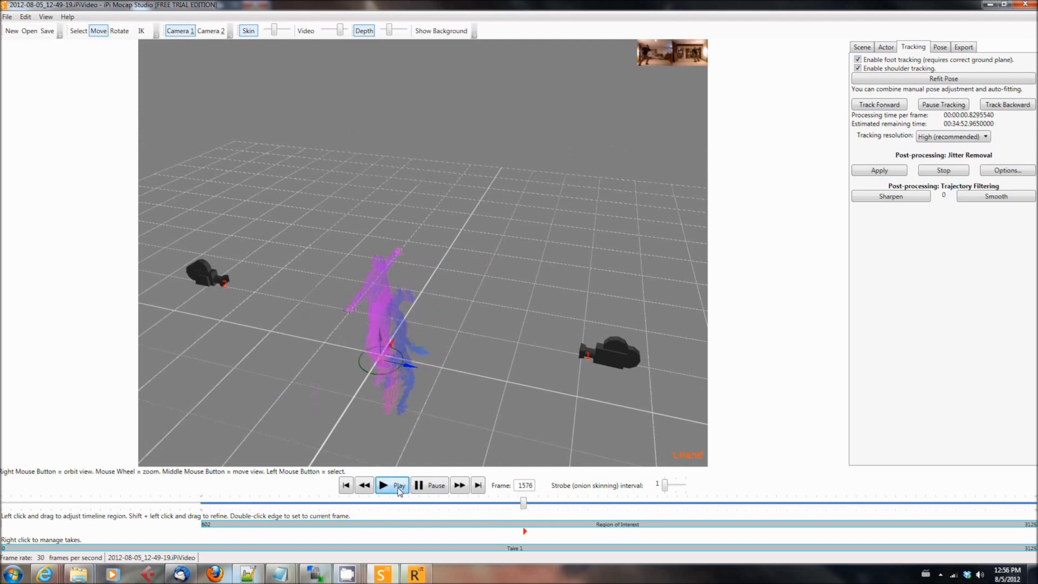
{"action": "left_click", "coordinate": [398, 486]}
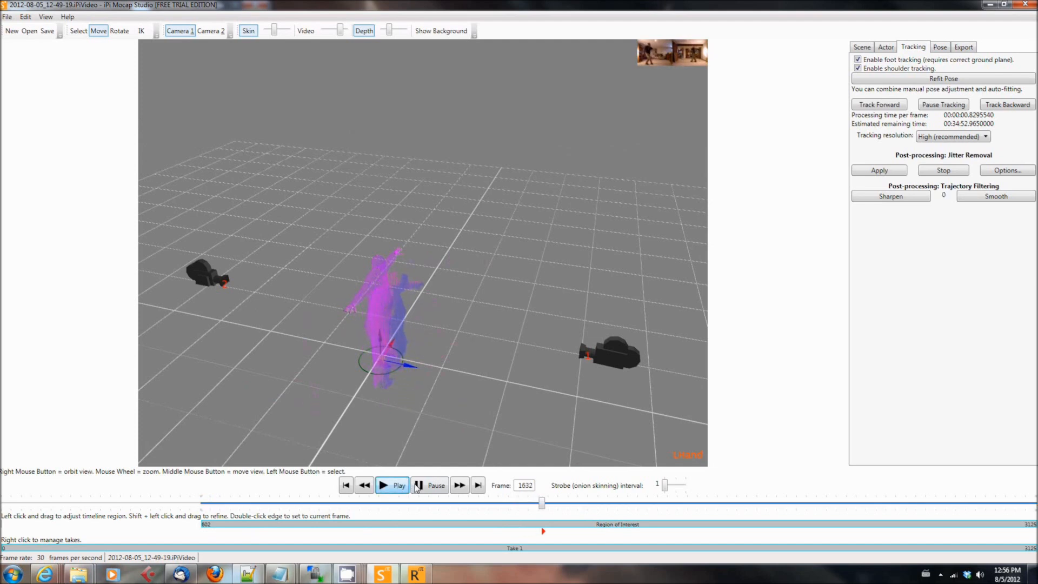
{"action": "left_click", "coordinate": [391, 486]}
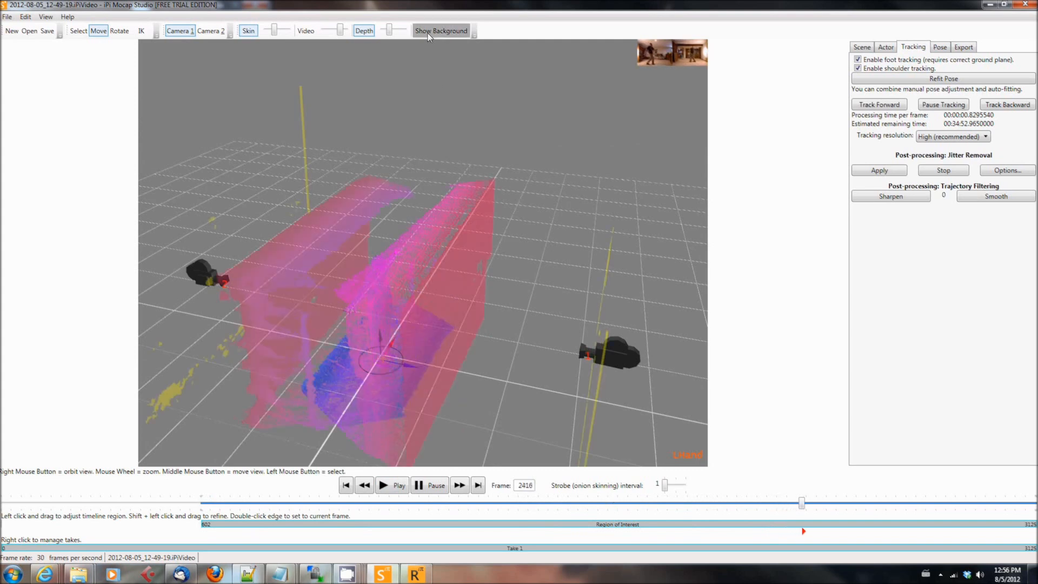
{"action": "left_click", "coordinate": [441, 30]}
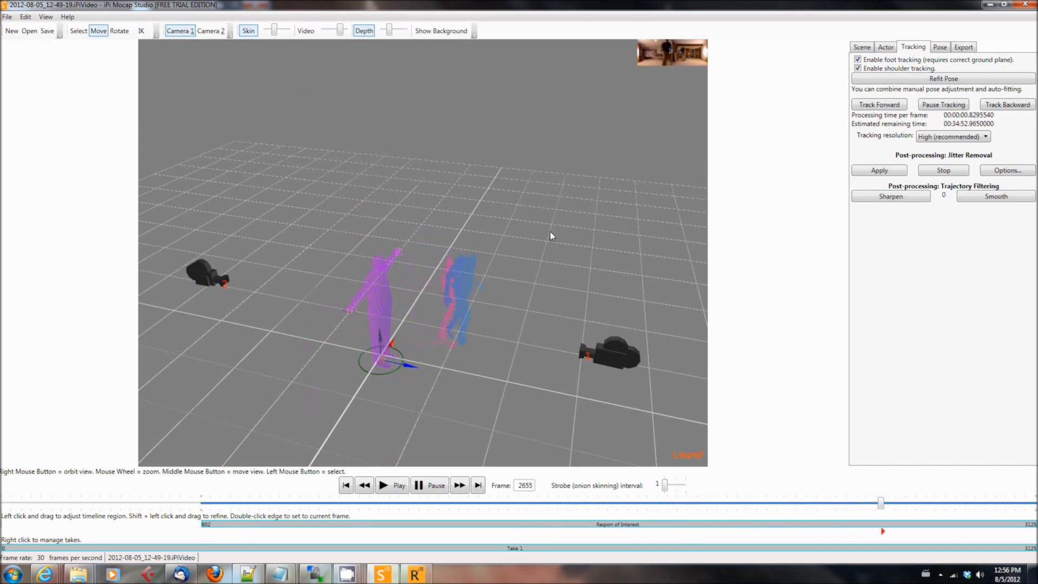
{"action": "left_click", "coordinate": [429, 485]}
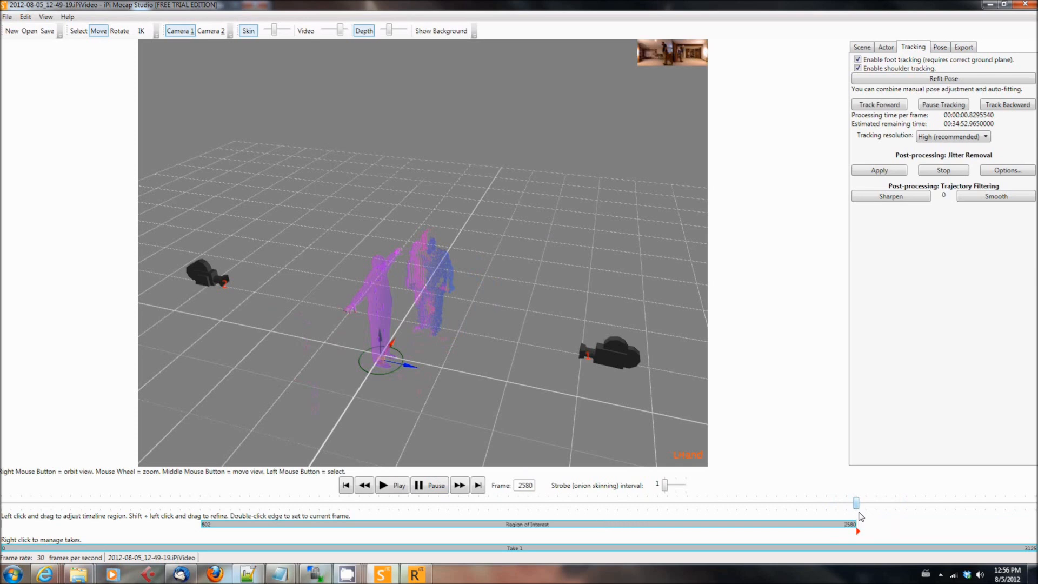
{"action": "mouse_move", "coordinate": [517, 549]}
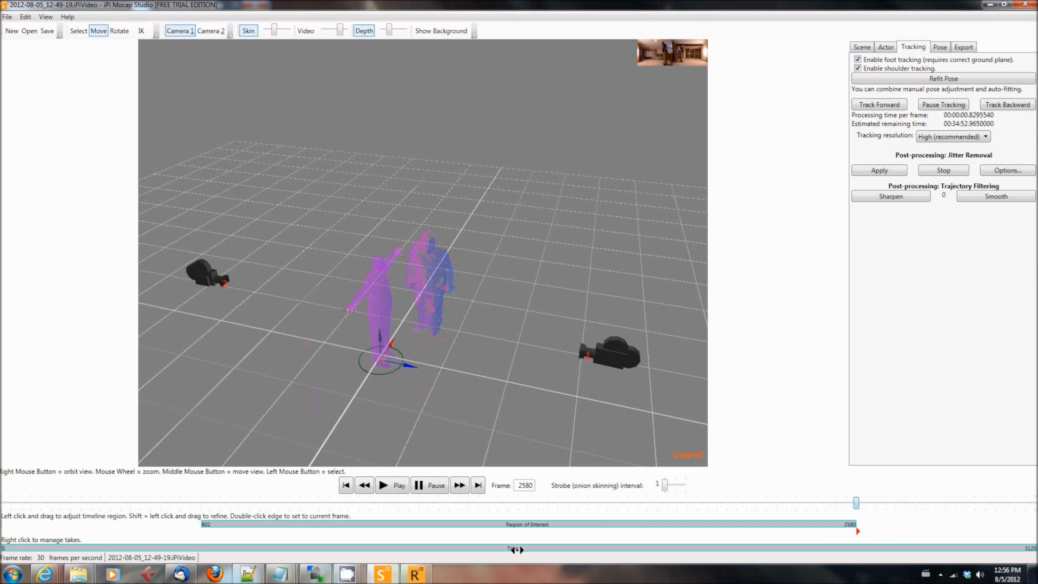
Step: Dismiss the take options and jump to the region's first frame, 602
{"action": "right_click", "coordinate": [50, 546]}
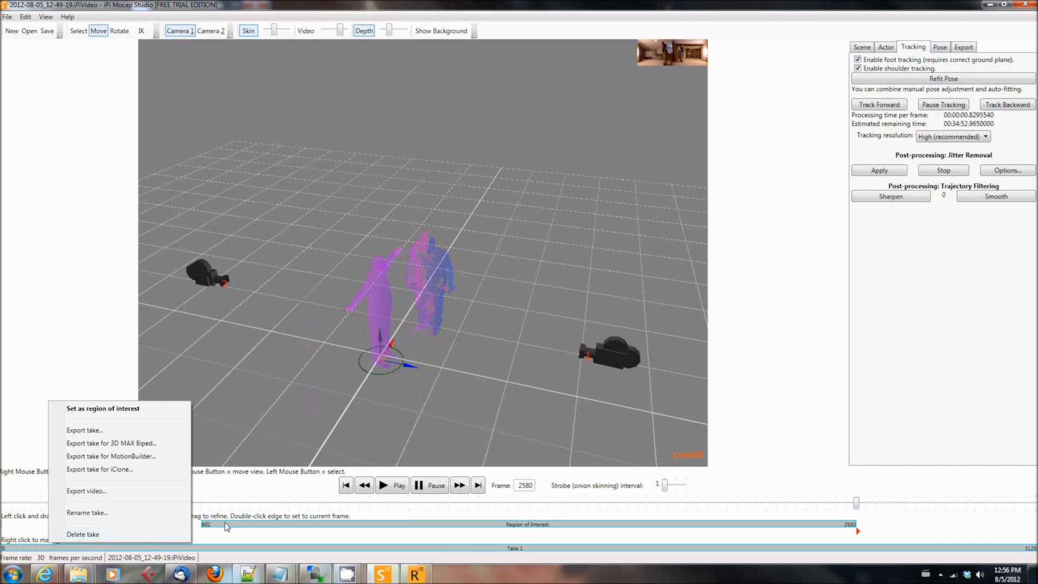
{"action": "left_click", "coordinate": [635, 356]}
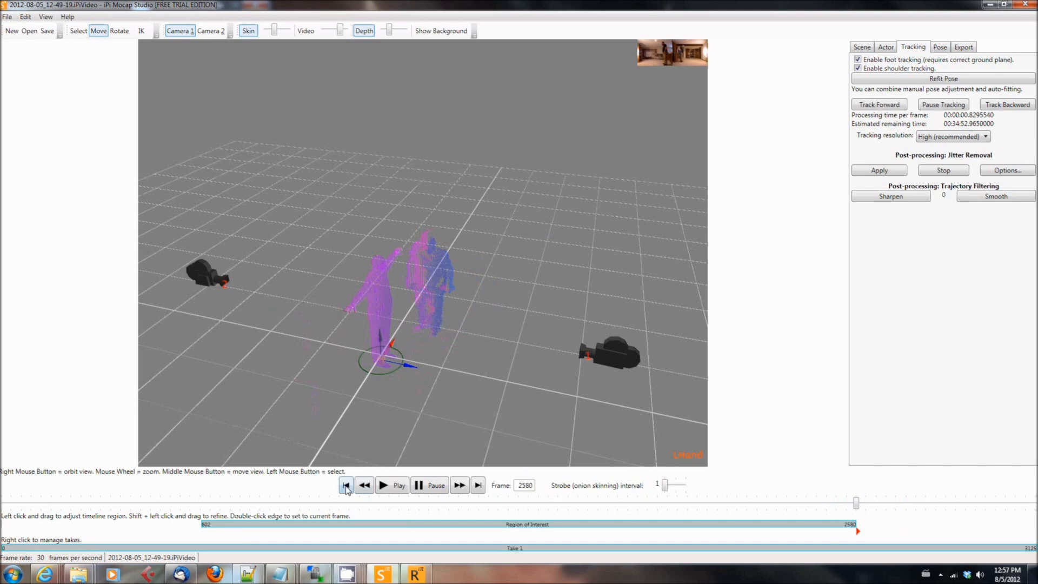
{"action": "left_click", "coordinate": [346, 486]}
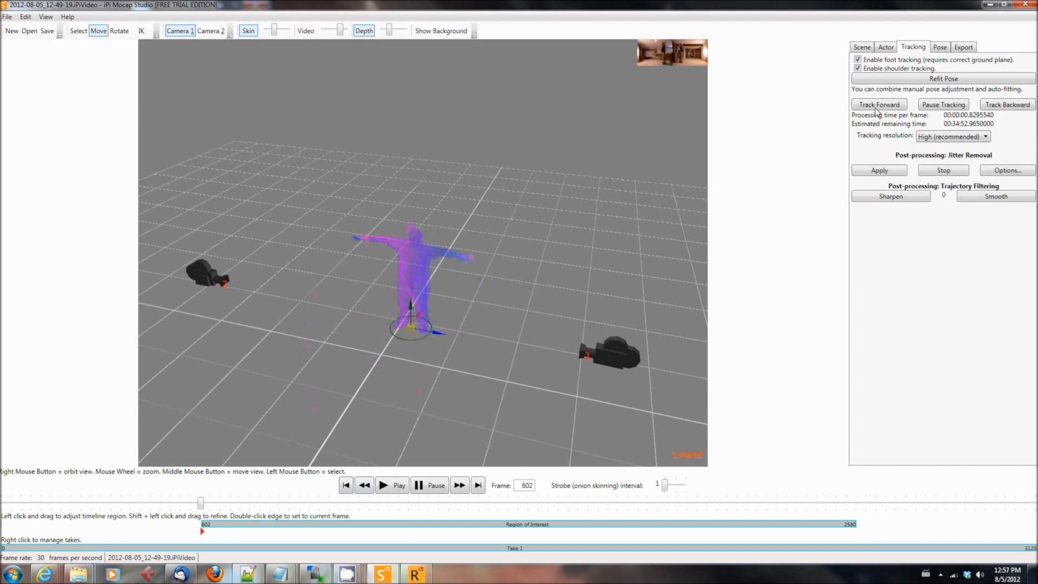
{"action": "mouse_move", "coordinate": [878, 104]}
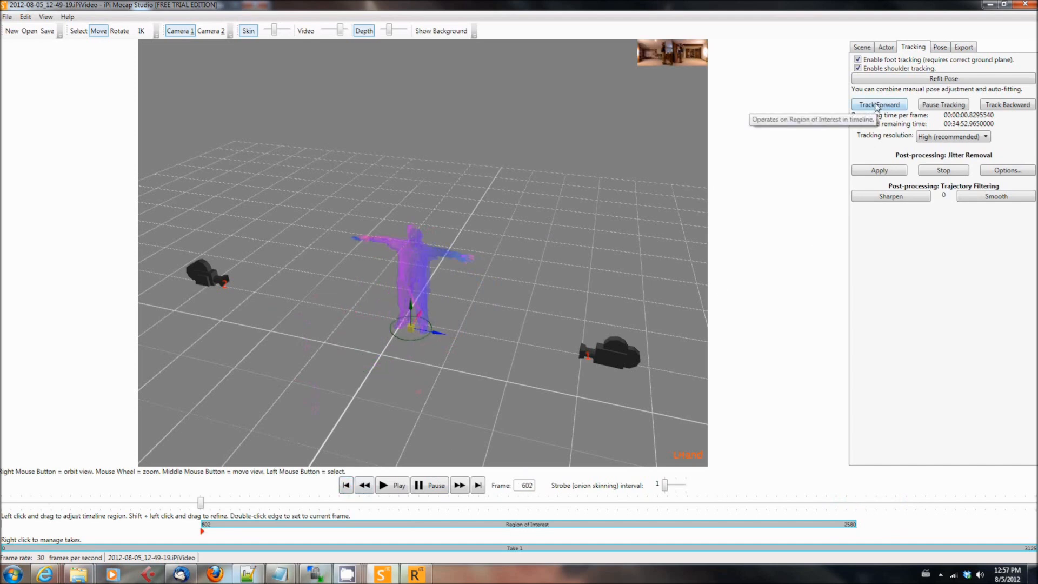
Step: Run Track Forward across the region of interest, then hide the depth cloud and play back
{"action": "left_click", "coordinate": [878, 103]}
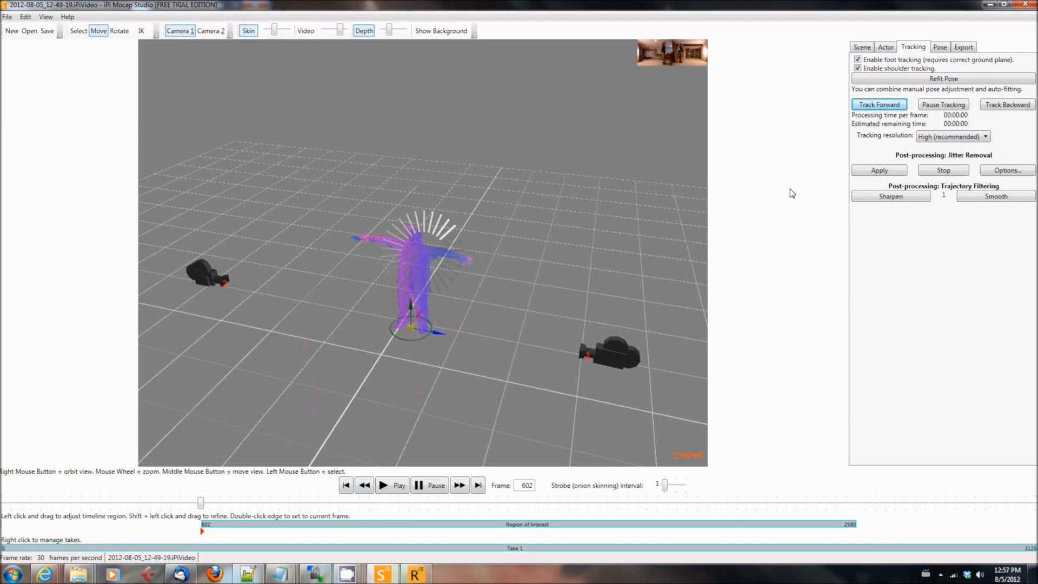
{"action": "left_click", "coordinate": [878, 104]}
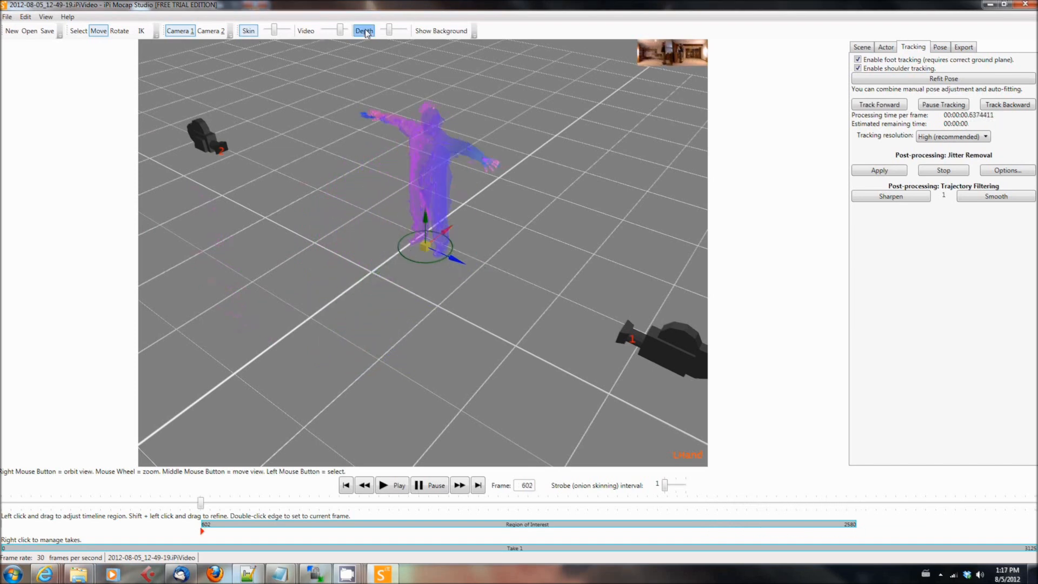
{"action": "left_click", "coordinate": [364, 30]}
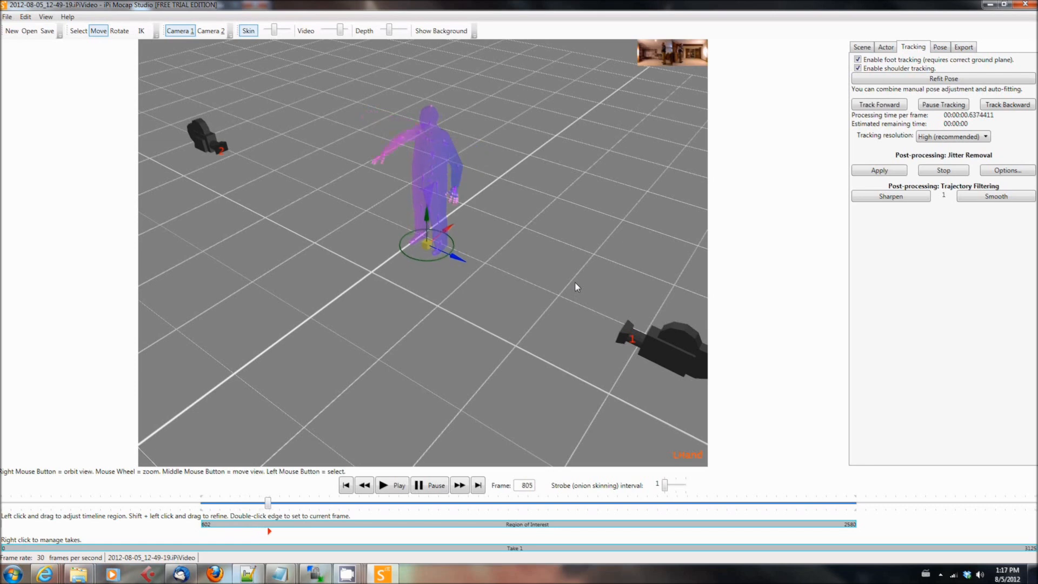
{"action": "left_click", "coordinate": [382, 485]}
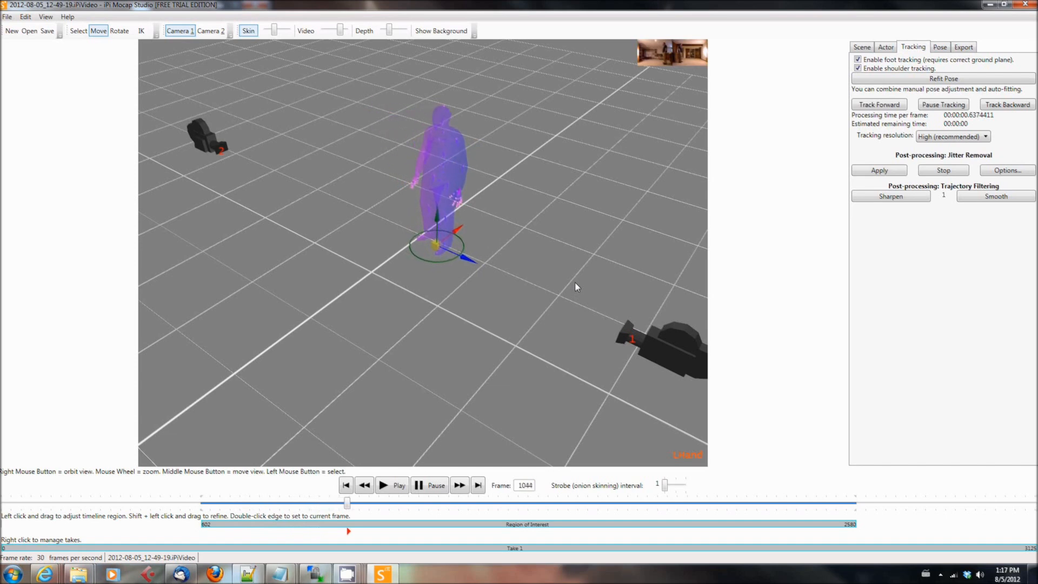
{"action": "left_click", "coordinate": [382, 485]}
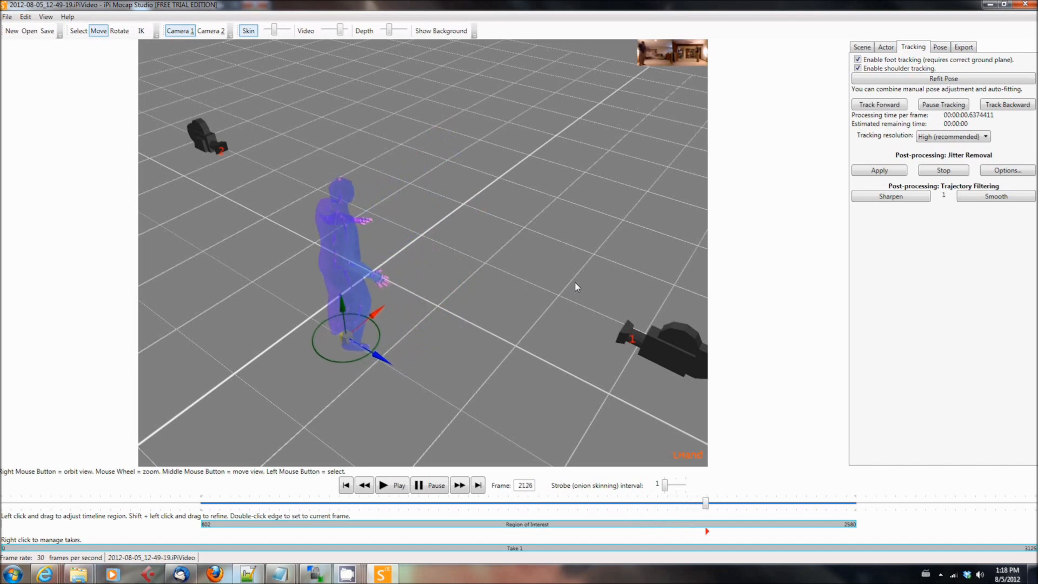
{"action": "left_click", "coordinate": [391, 486]}
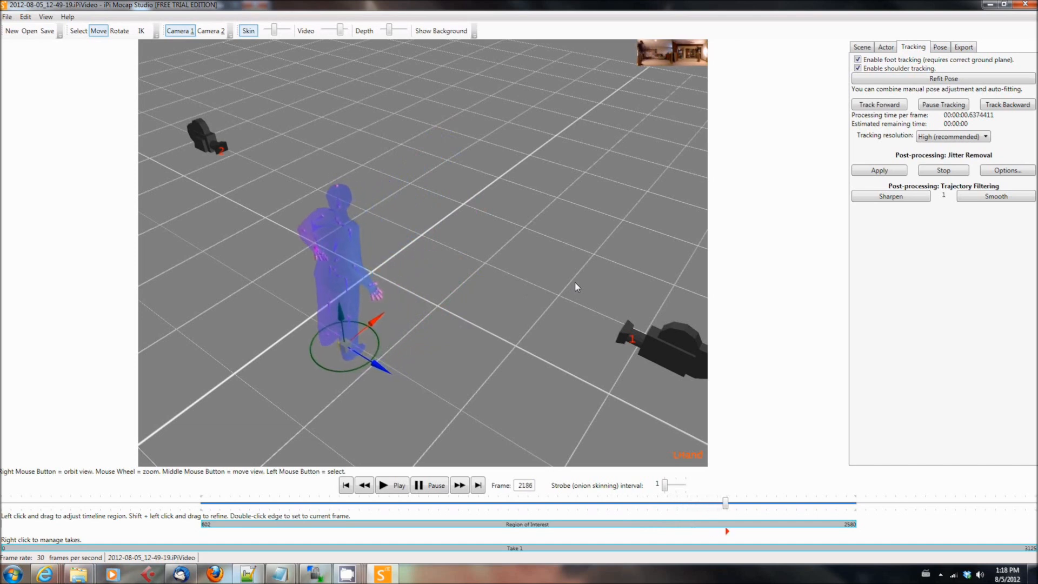
{"action": "left_click", "coordinate": [392, 485]}
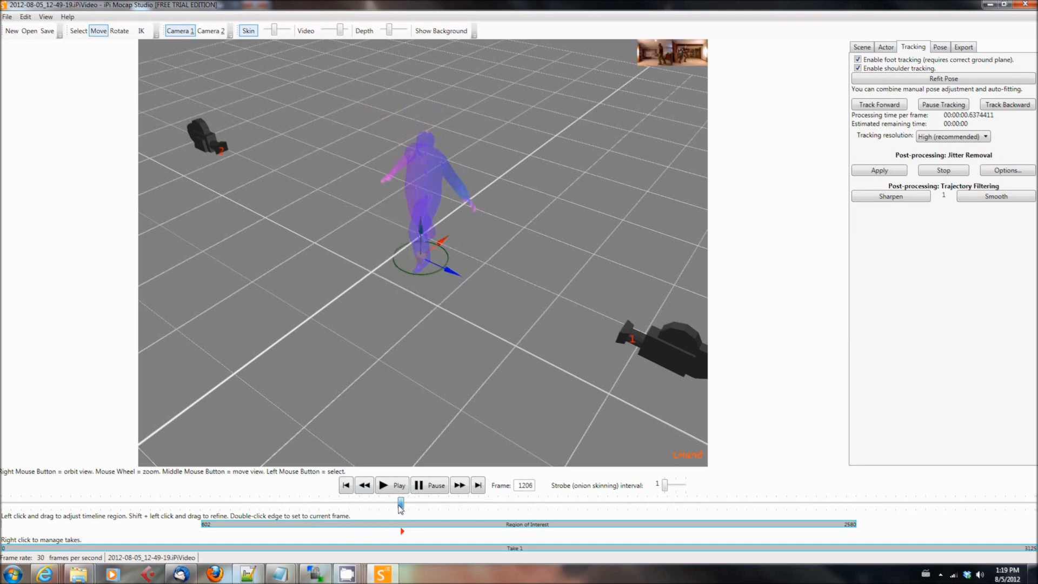
{"action": "left_click_drag", "start_coordinate": [400, 501], "coordinate": [388, 502]}
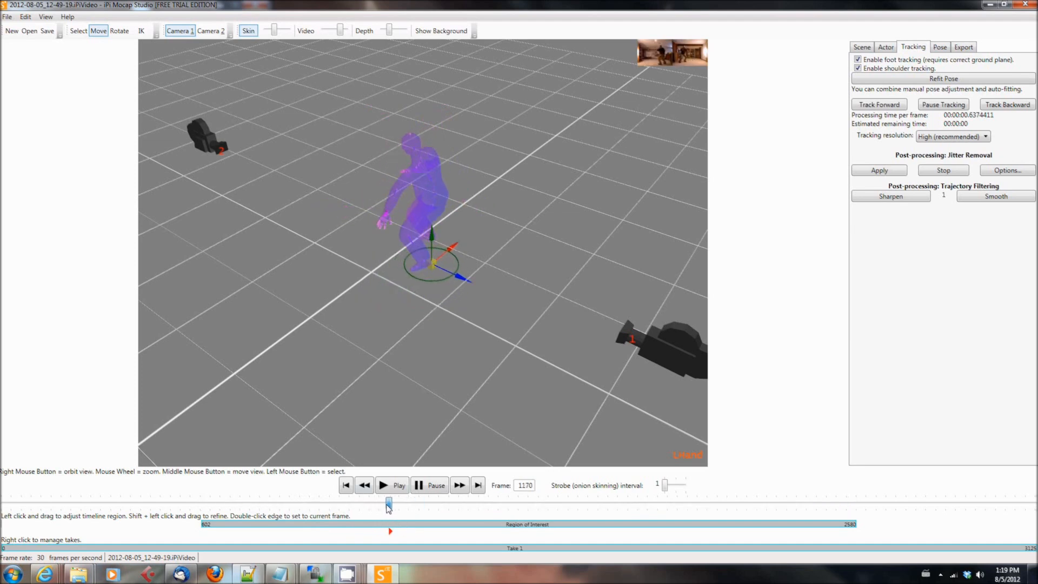
{"action": "left_click_drag", "start_coordinate": [388, 503], "coordinate": [396, 503]}
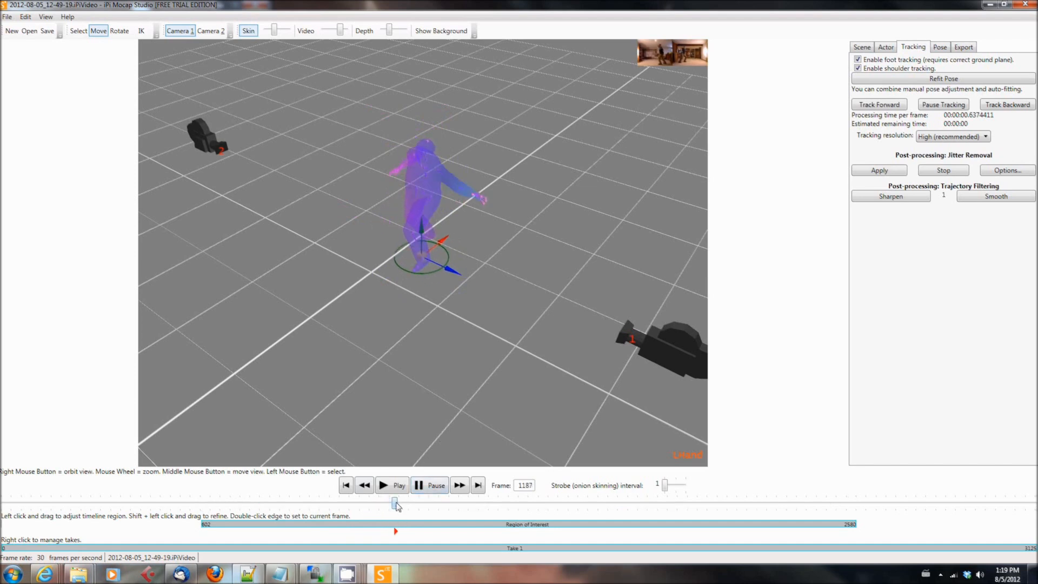
{"action": "left_click_drag", "start_coordinate": [396, 501], "coordinate": [387, 501]}
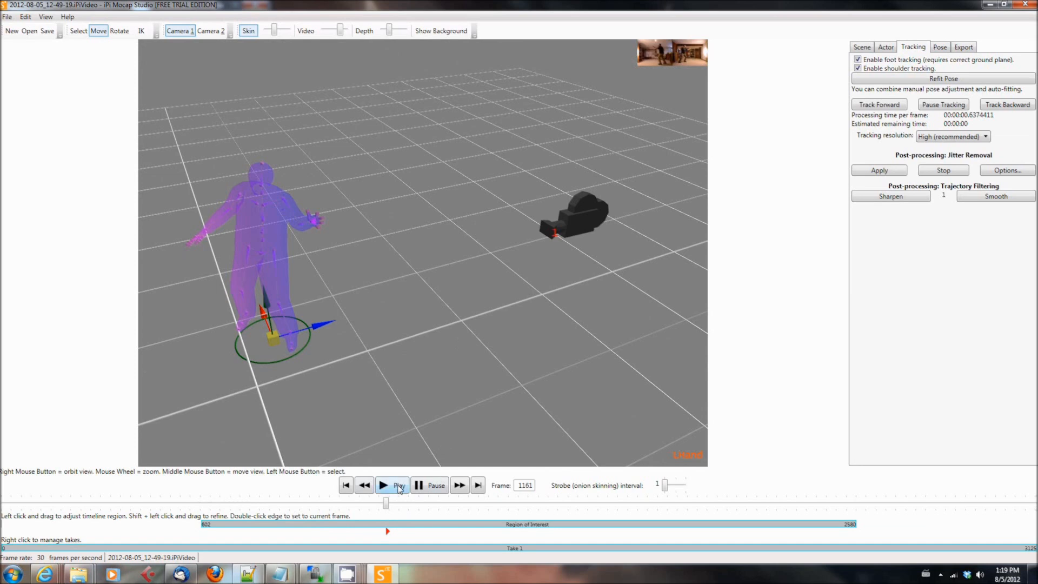
{"action": "left_click", "coordinate": [391, 485]}
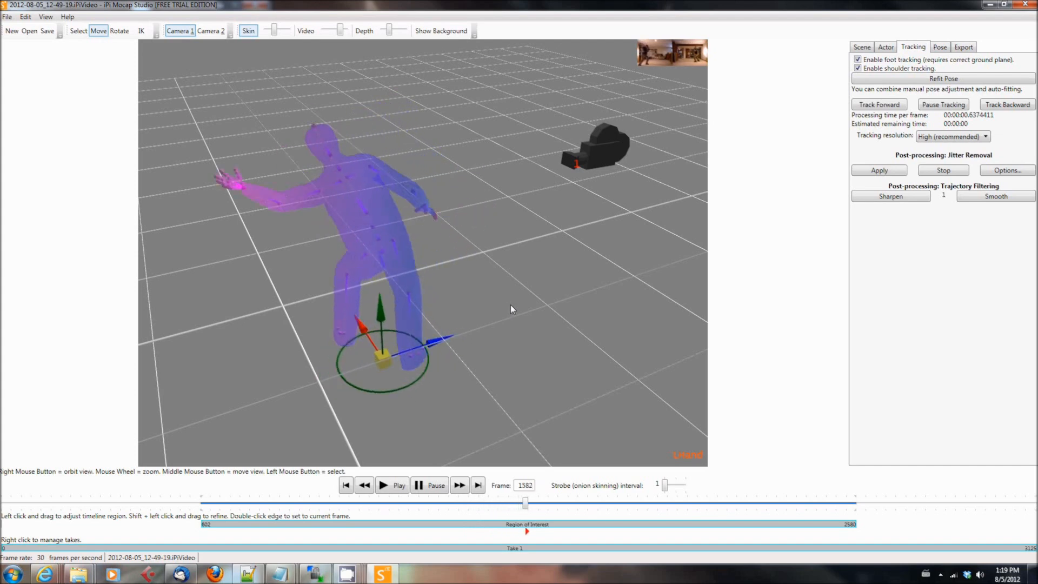
{"action": "left_click", "coordinate": [383, 486]}
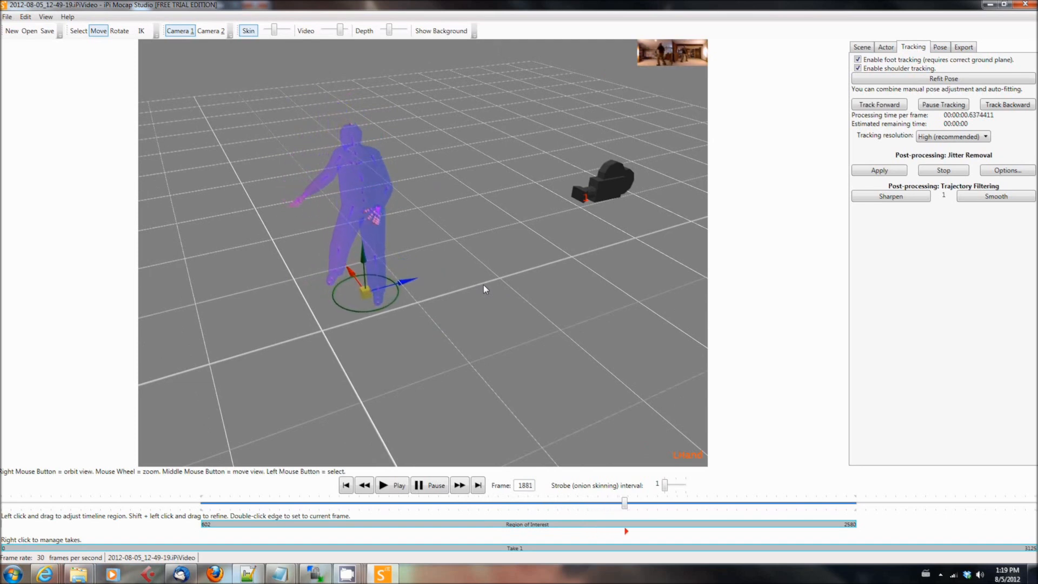
{"action": "left_click", "coordinate": [392, 486]}
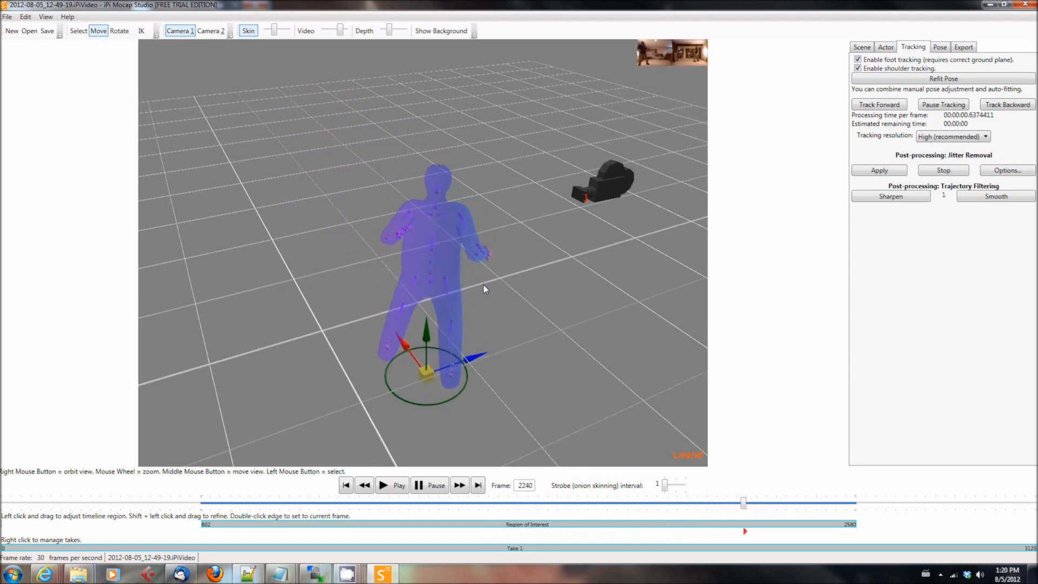
{"action": "left_click", "coordinate": [460, 486]}
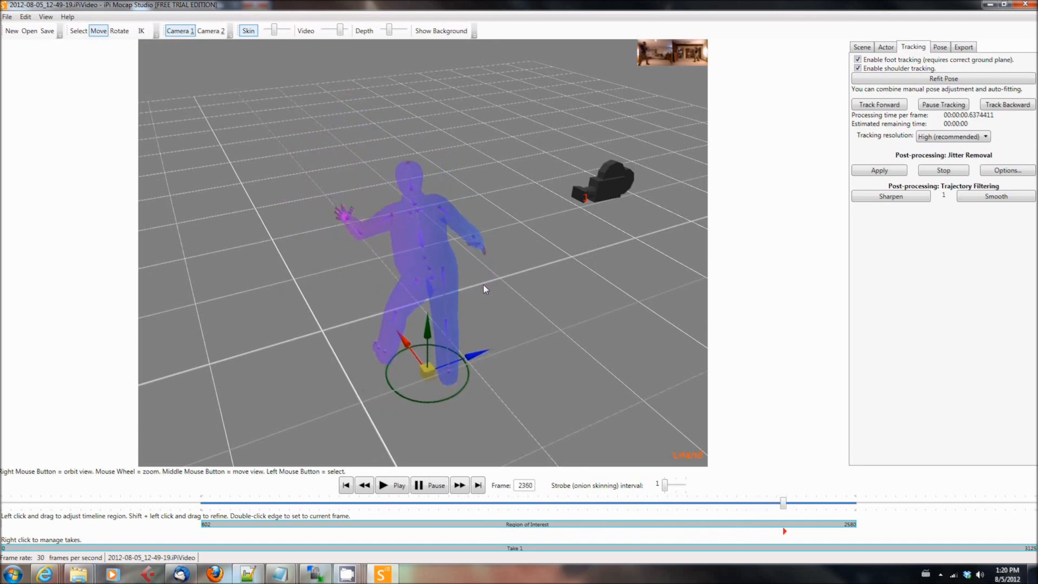
{"action": "left_click", "coordinate": [459, 486]}
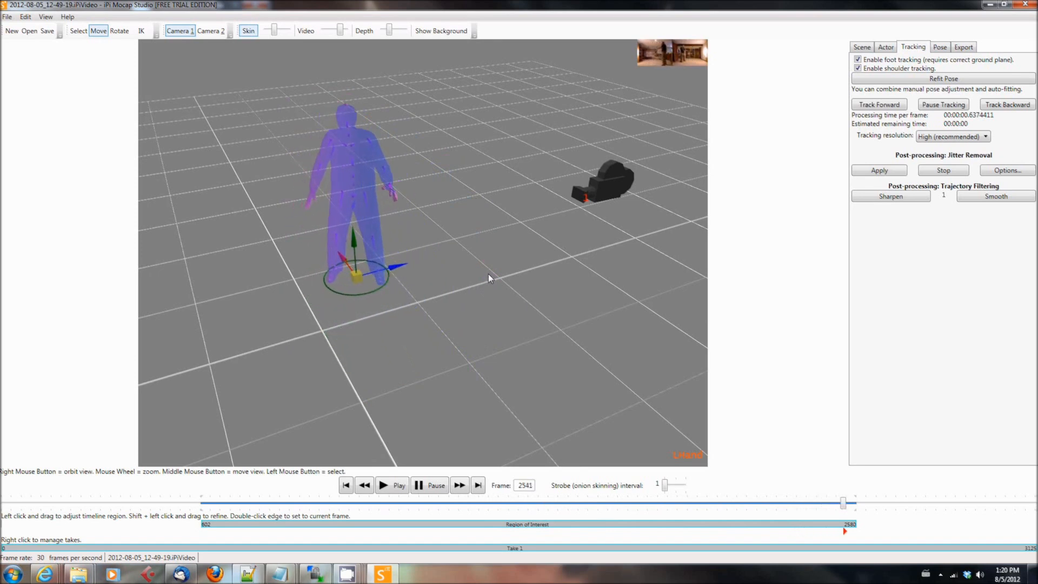
{"action": "left_click", "coordinate": [206, 503]}
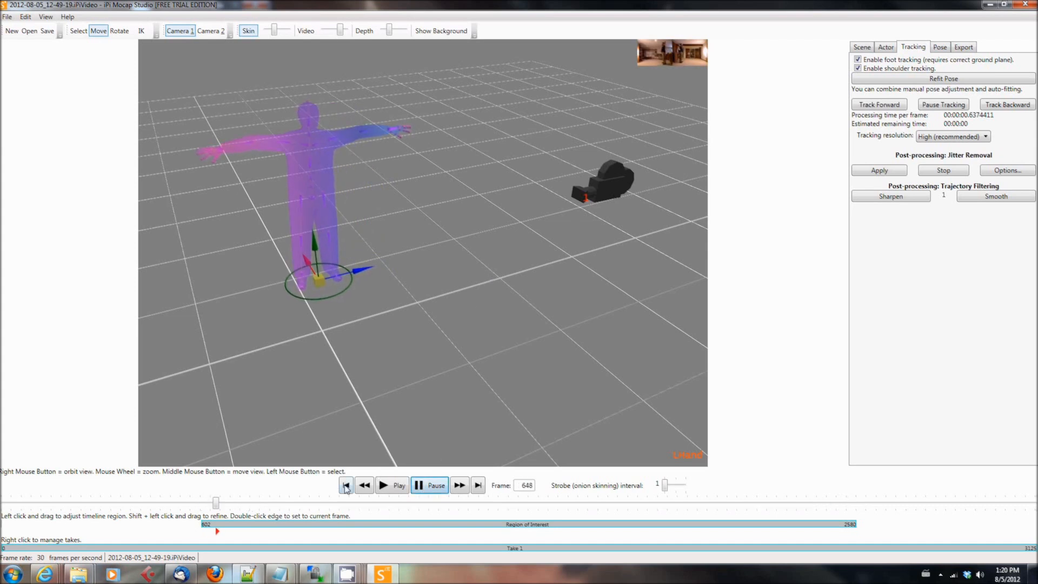
Step: Set stronger arm and leg smoothing in the Jitter Removal options and confirm
{"action": "left_click", "coordinate": [346, 486]}
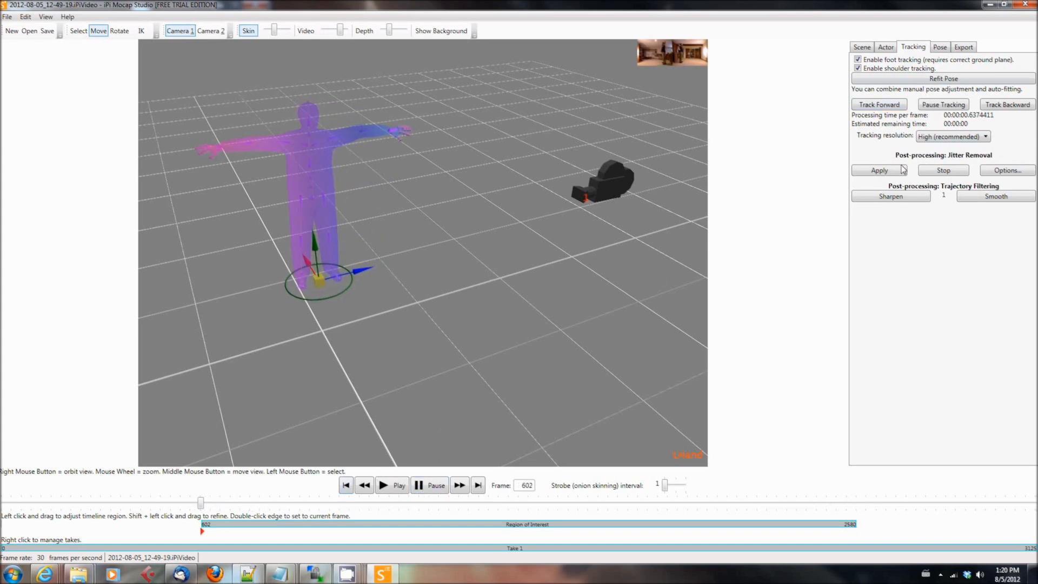
{"action": "left_click", "coordinate": [1007, 169]}
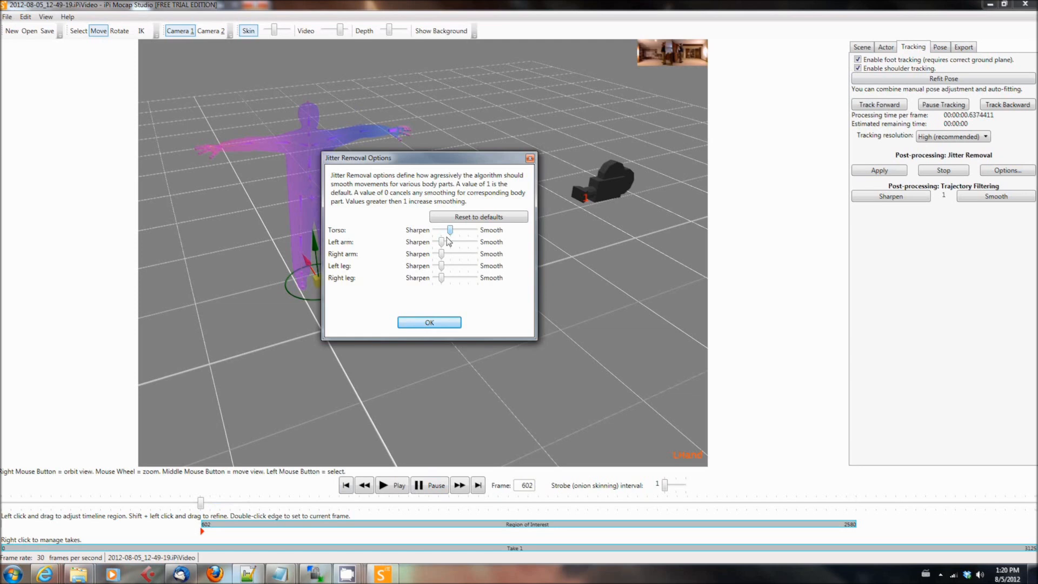
{"action": "mouse_move", "coordinate": [441, 270]}
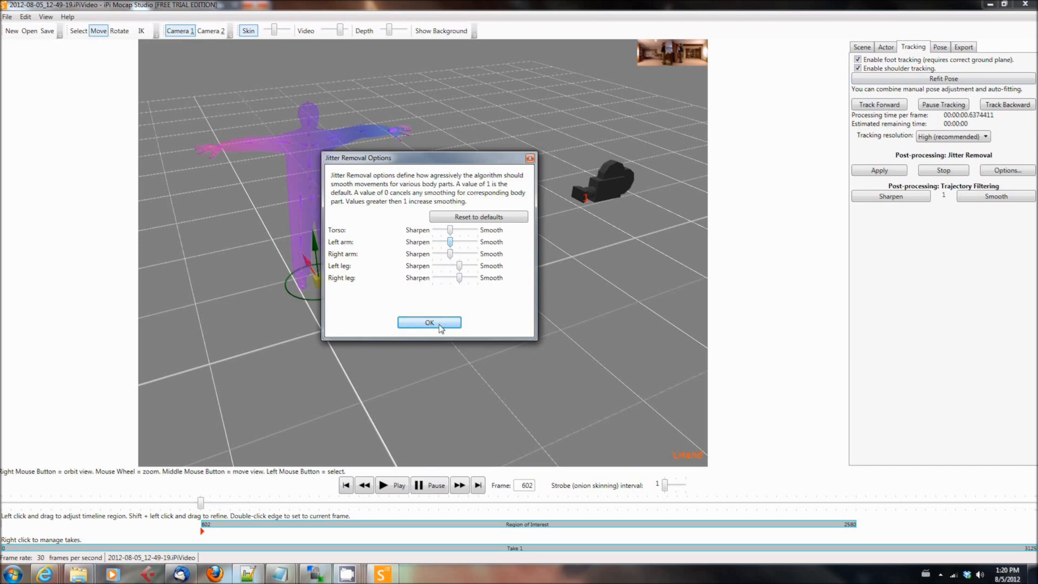
{"action": "left_click", "coordinate": [428, 322]}
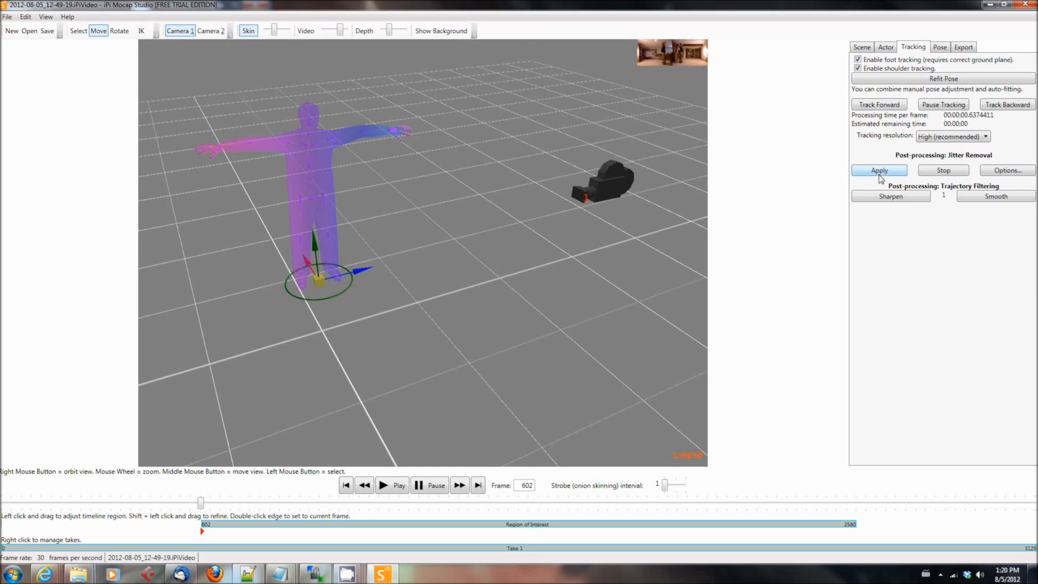
Step: Save the project as MocapTest_Tutorial and apply jitter removal to the tracked take
{"action": "left_click", "coordinate": [7, 16]}
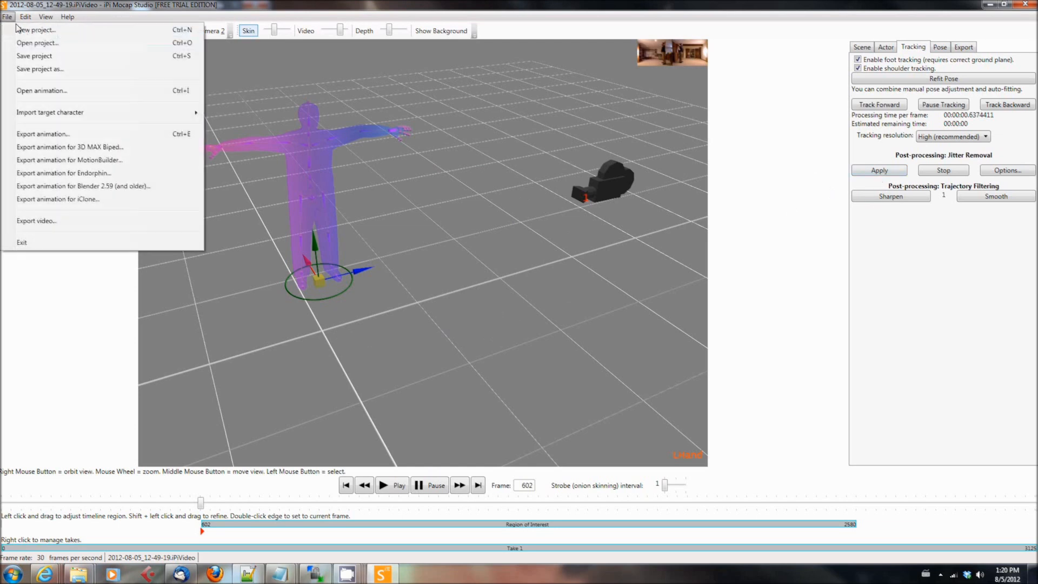
{"action": "left_click", "coordinate": [33, 55]}
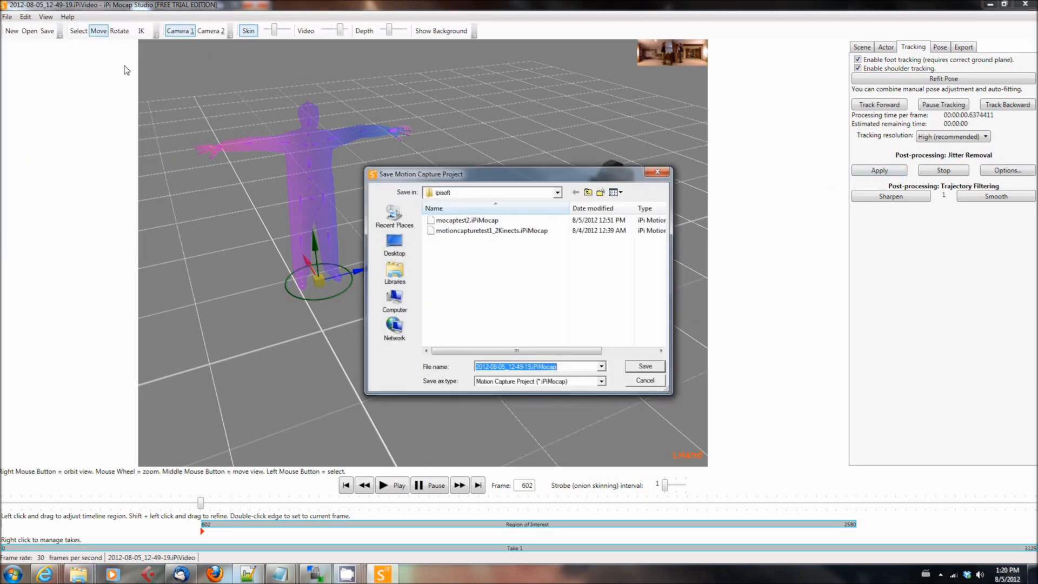
{"action": "mouse_move", "coordinate": [533, 341]}
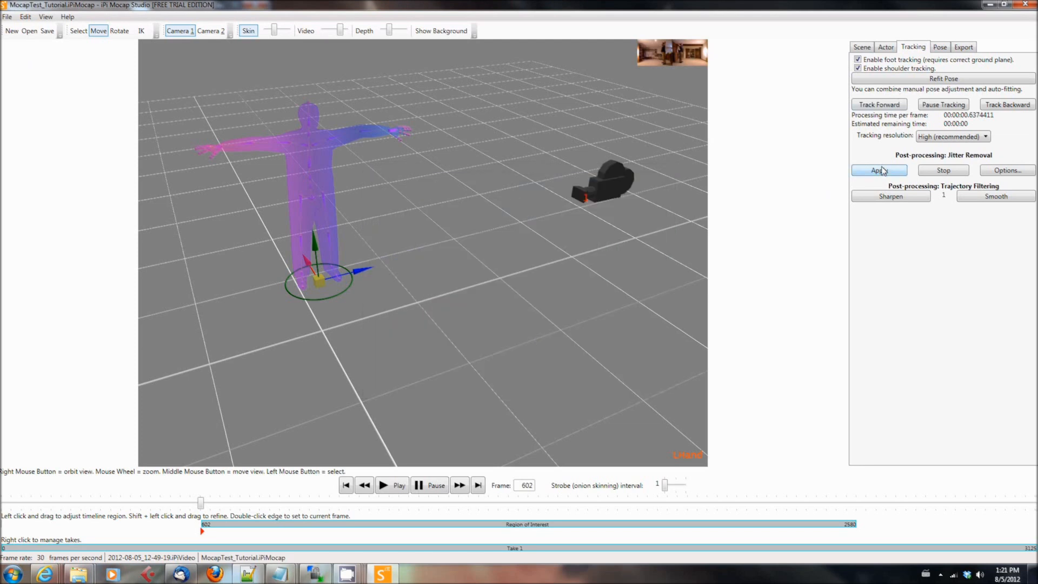
{"action": "left_click", "coordinate": [878, 170]}
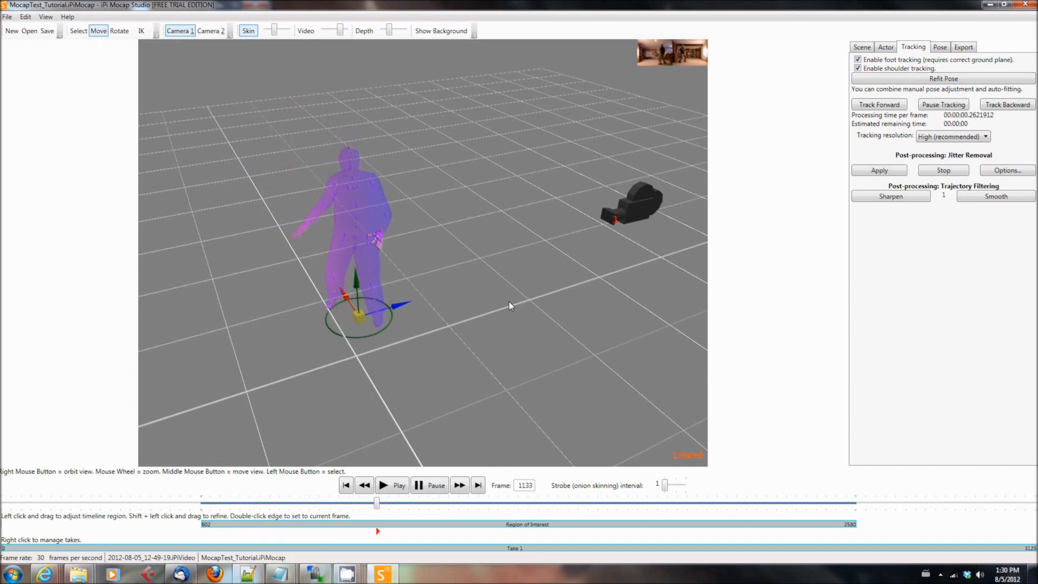
Step: Replay the smoothed animation from frame 602, stepping through to around frame 2164
{"action": "left_click", "coordinate": [383, 486]}
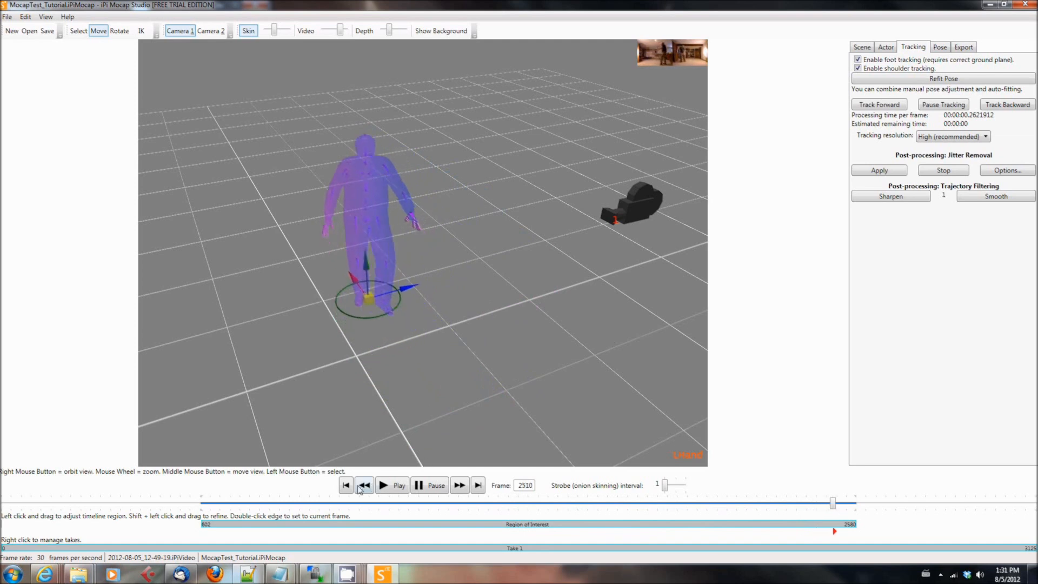
{"action": "left_click", "coordinate": [346, 484]}
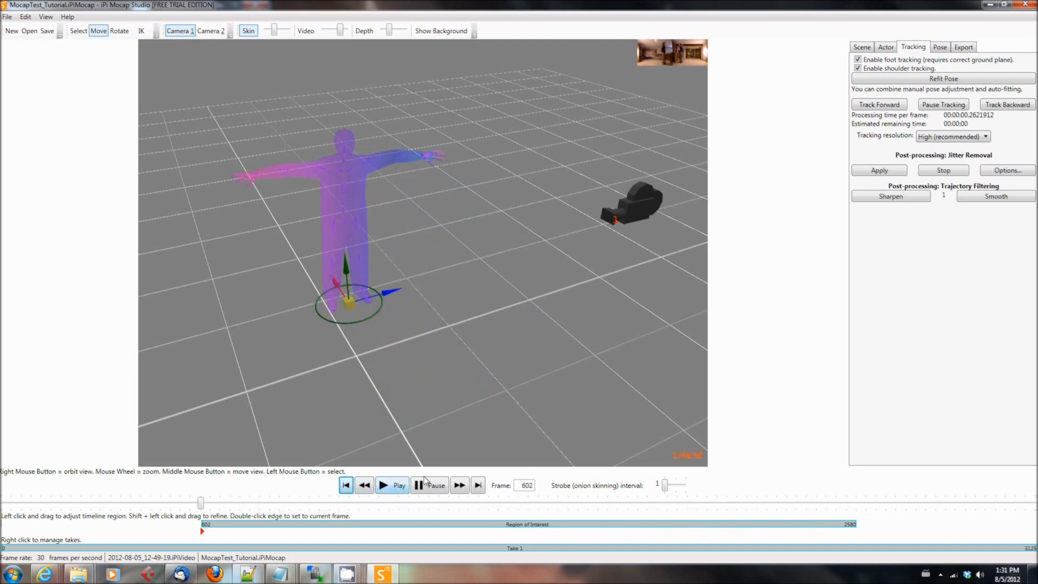
{"action": "left_click", "coordinate": [429, 484]}
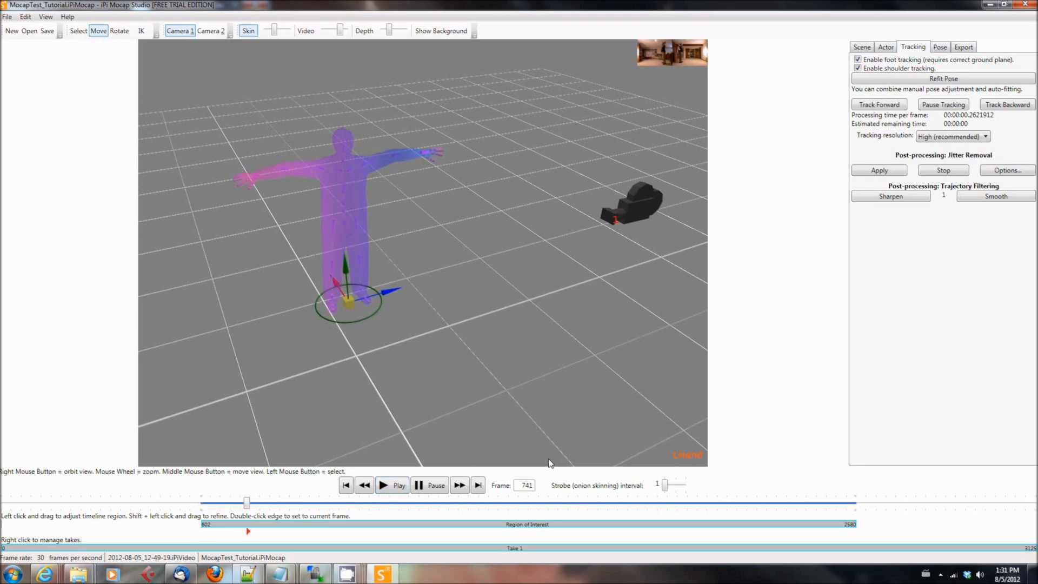
{"action": "left_click", "coordinate": [383, 485]}
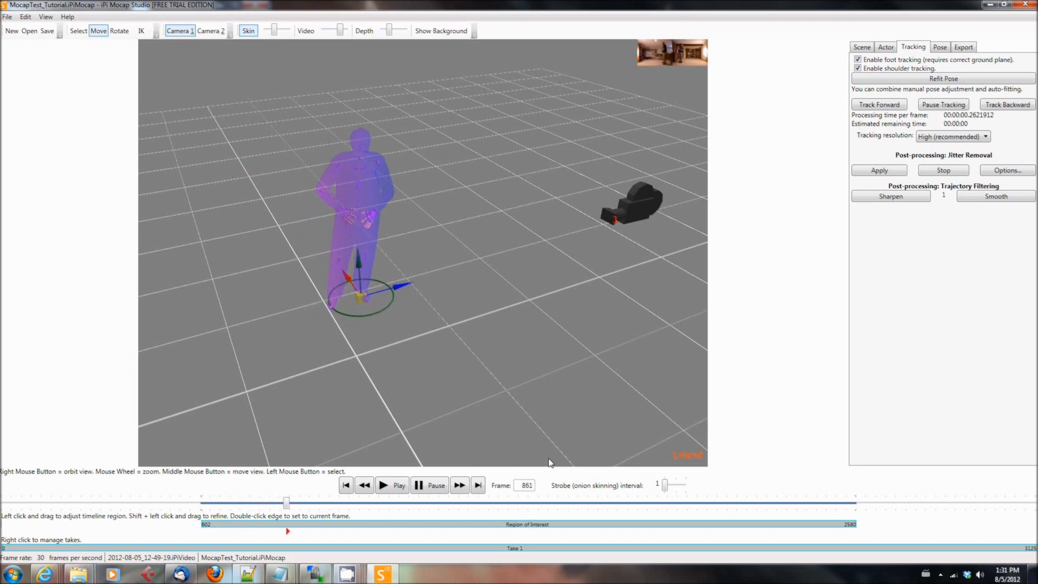
{"action": "left_click", "coordinate": [392, 485]}
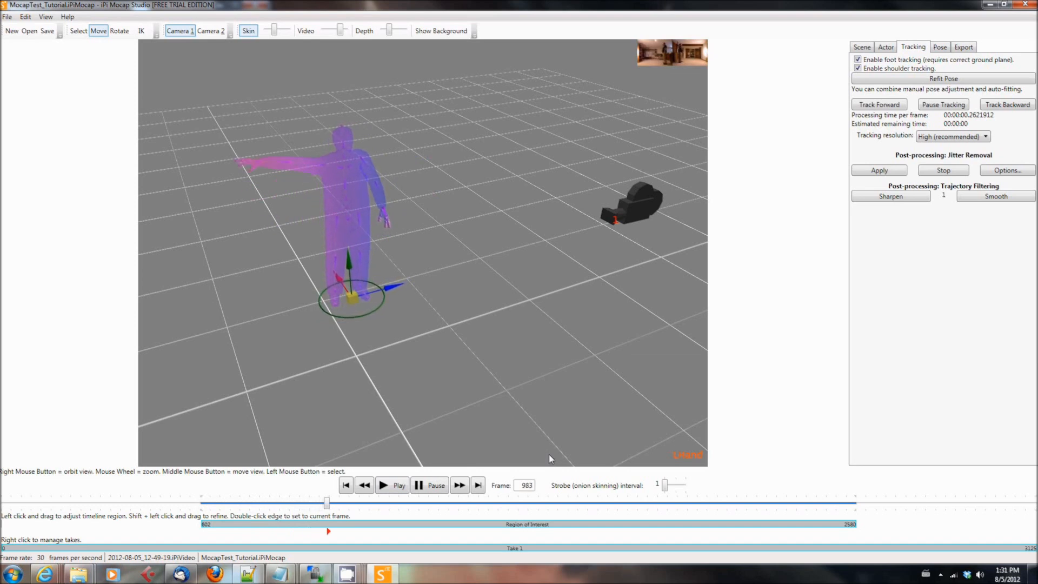
{"action": "left_click", "coordinate": [393, 486]}
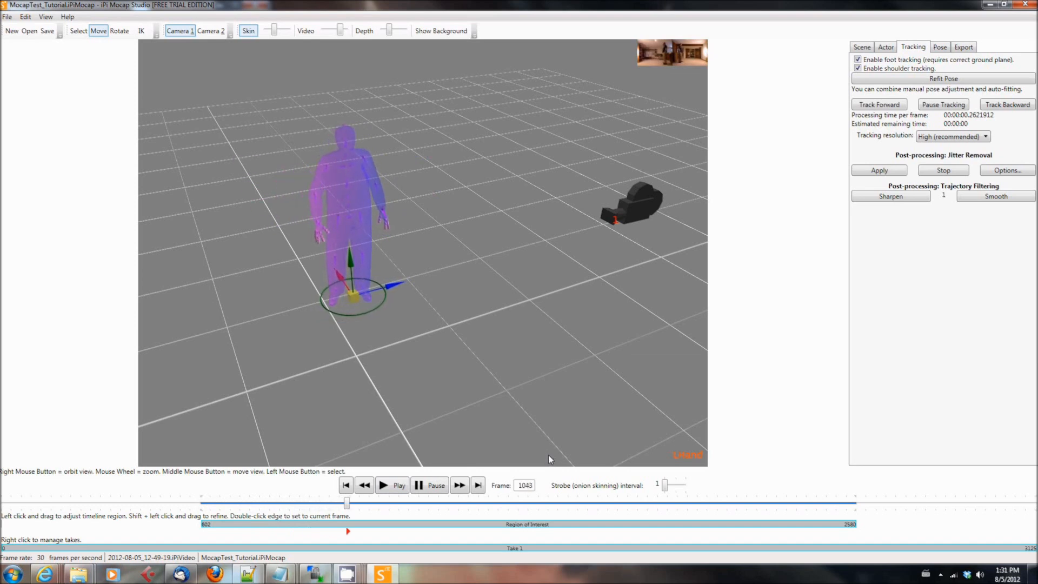
{"action": "left_click", "coordinate": [392, 486]}
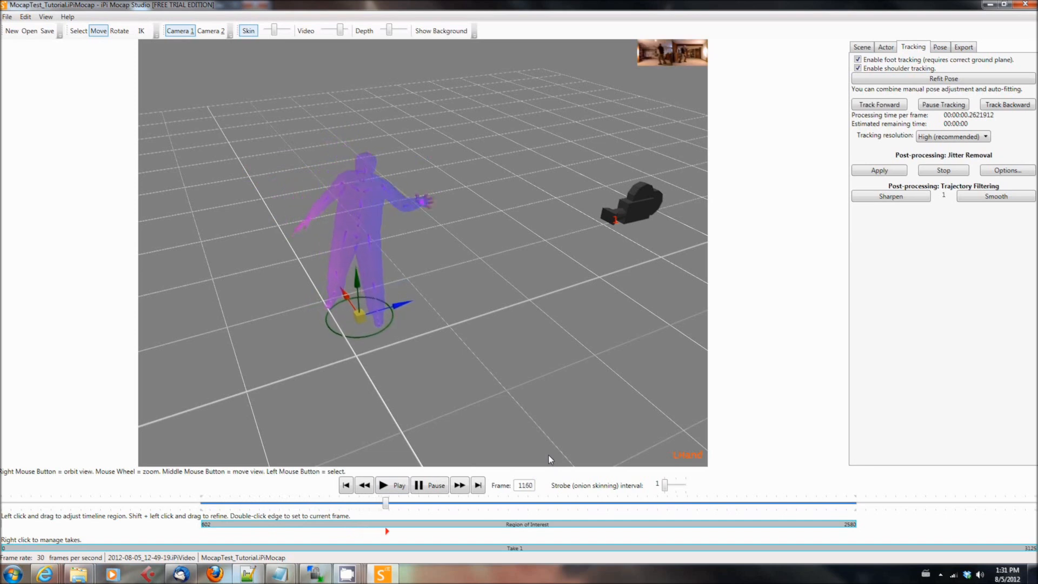
{"action": "left_click", "coordinate": [392, 486]}
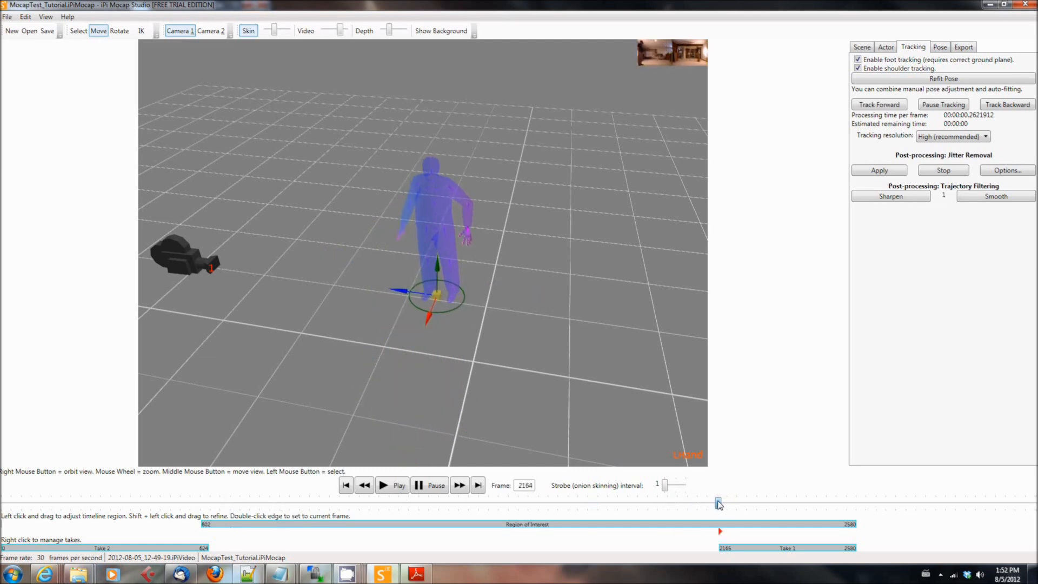
{"action": "mouse_move", "coordinate": [390, 491]}
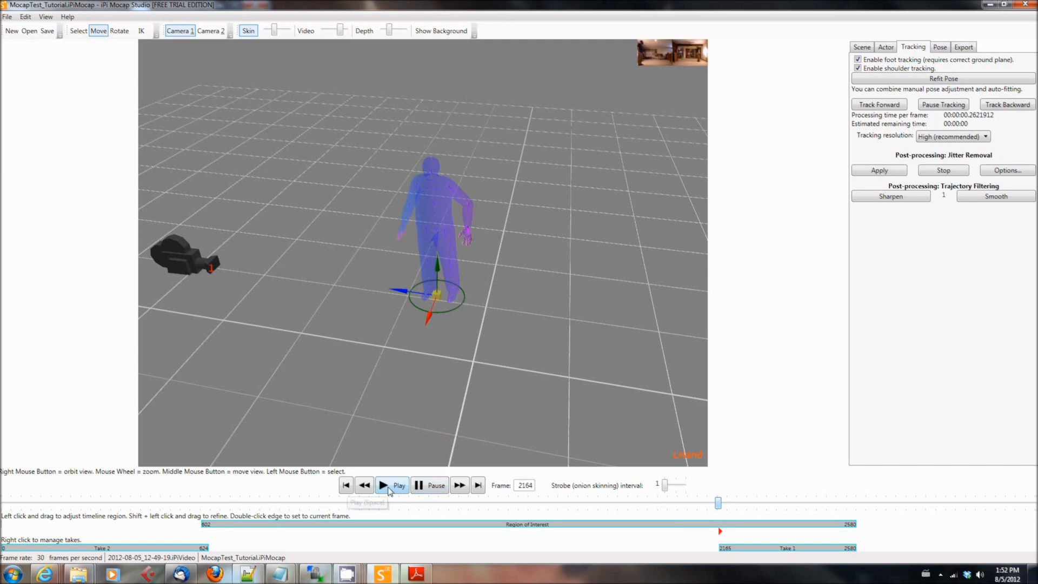
Step: Play and pause Take 1, then export it for MotionBuilder as mocaptest_tutorial.bvh
{"action": "left_click", "coordinate": [394, 486]}
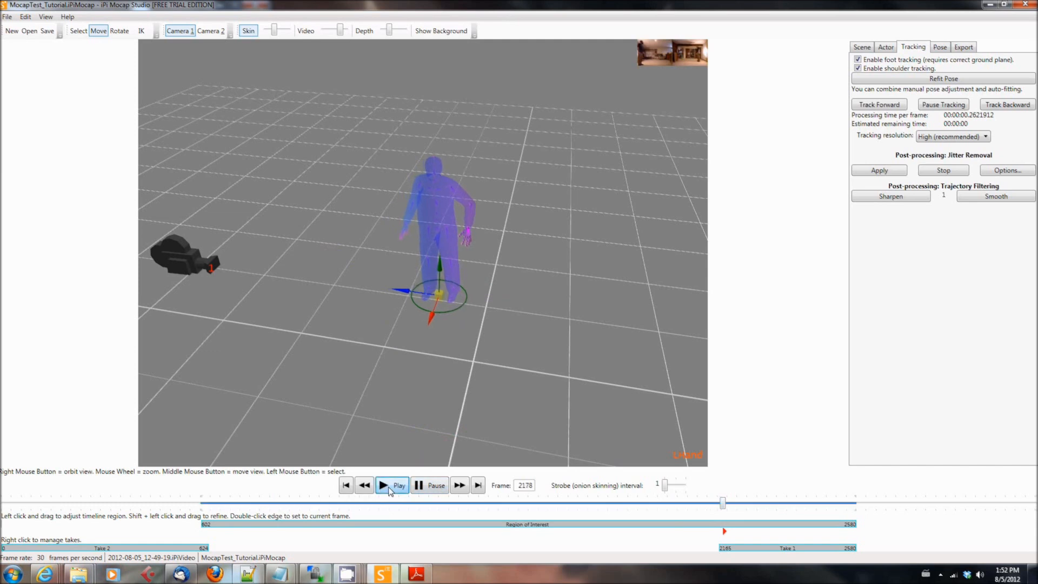
{"action": "left_click", "coordinate": [392, 486]}
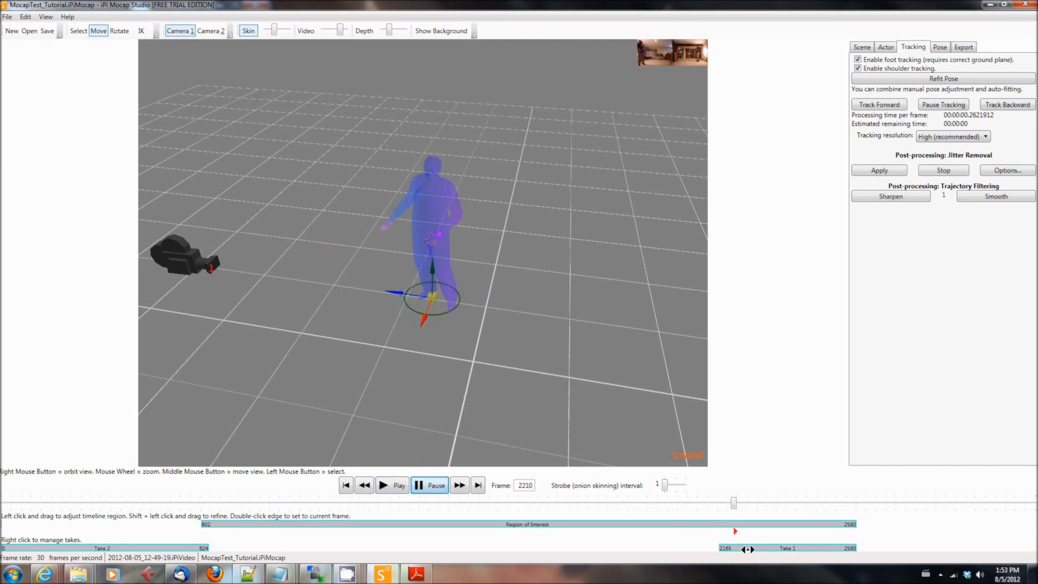
{"action": "right_click", "coordinate": [748, 547]}
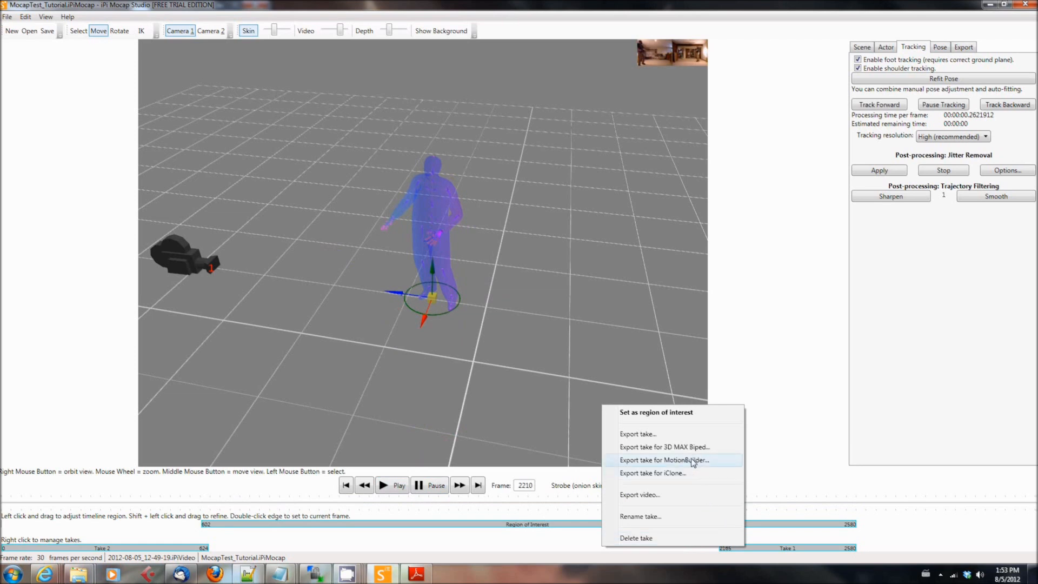
{"action": "left_click", "coordinate": [664, 459]}
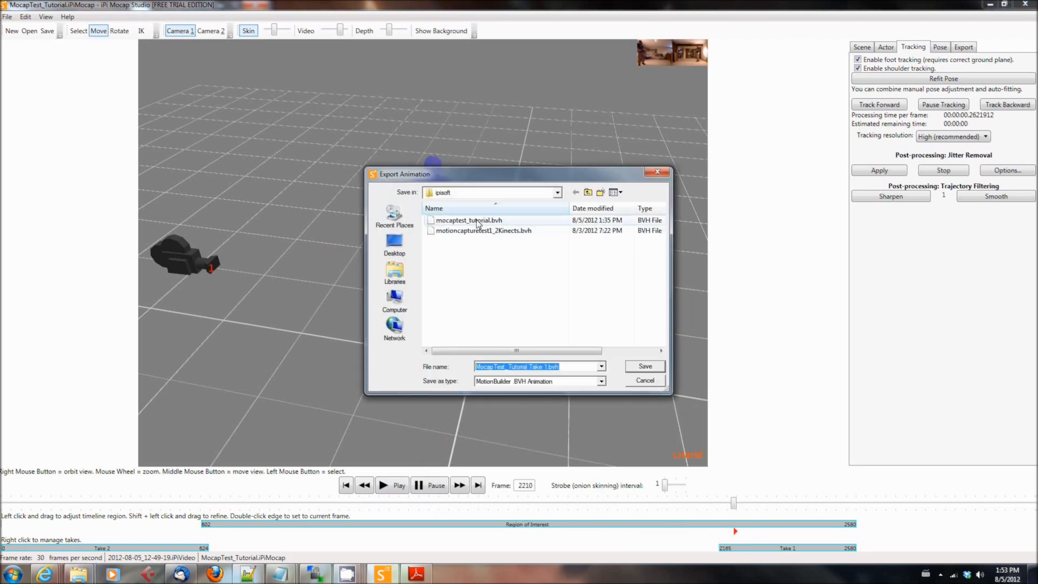
{"action": "left_click", "coordinate": [468, 219]}
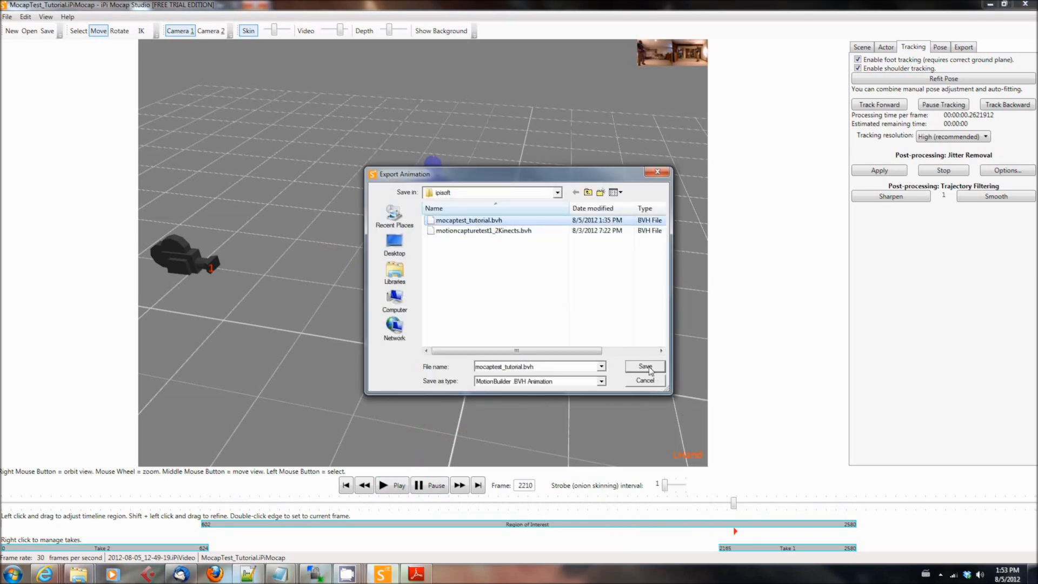
{"action": "left_click", "coordinate": [643, 367]}
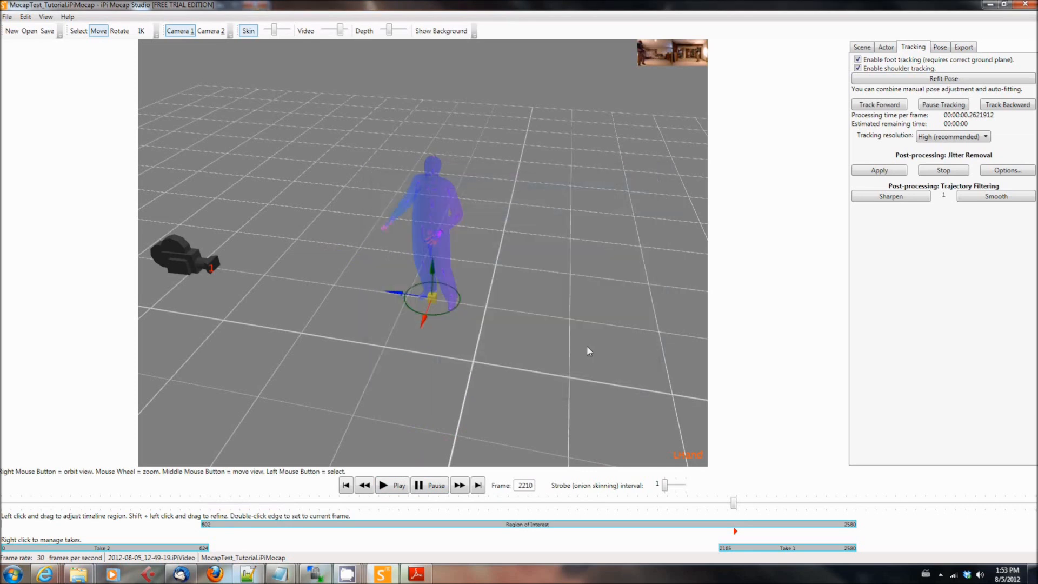
{"action": "mouse_move", "coordinate": [616, 240]}
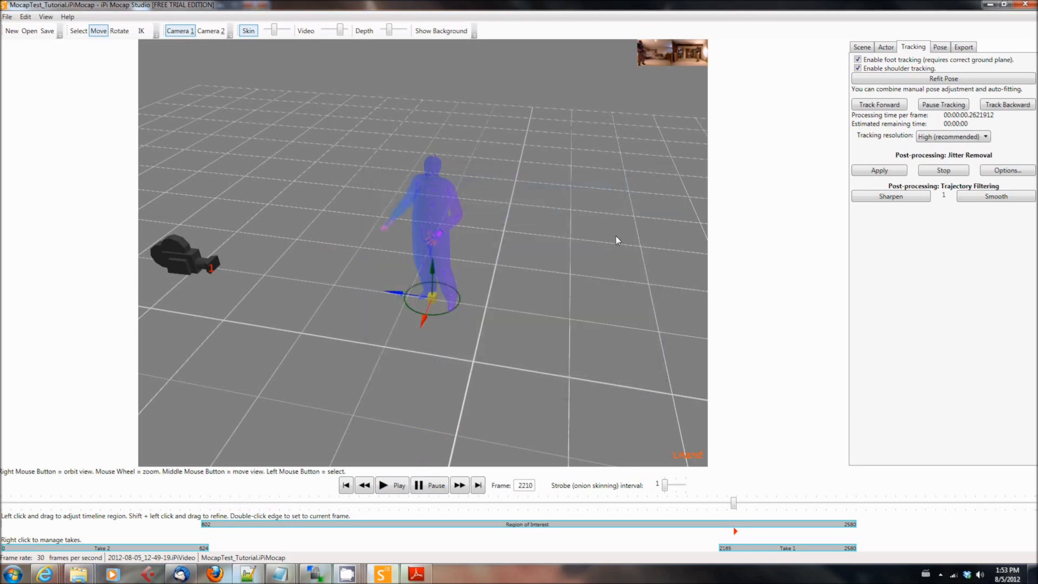